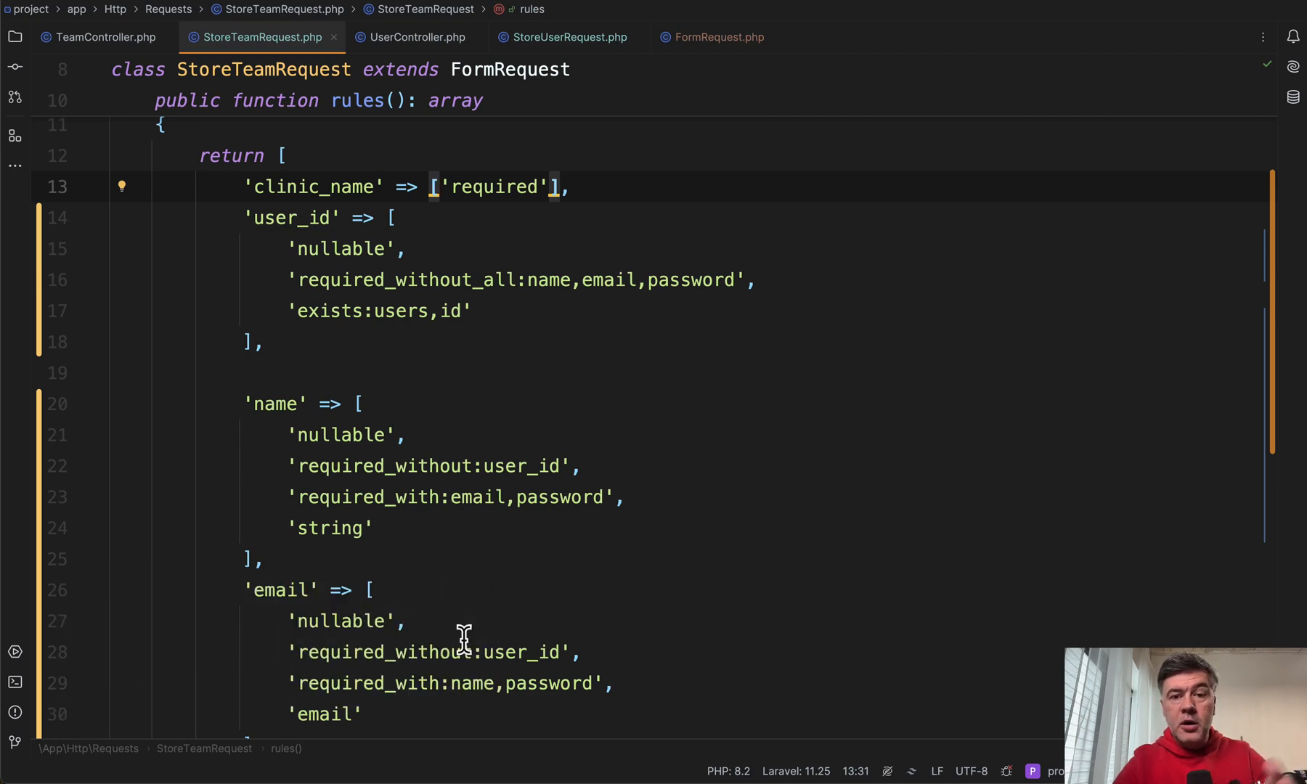
mouse_move(460, 422)
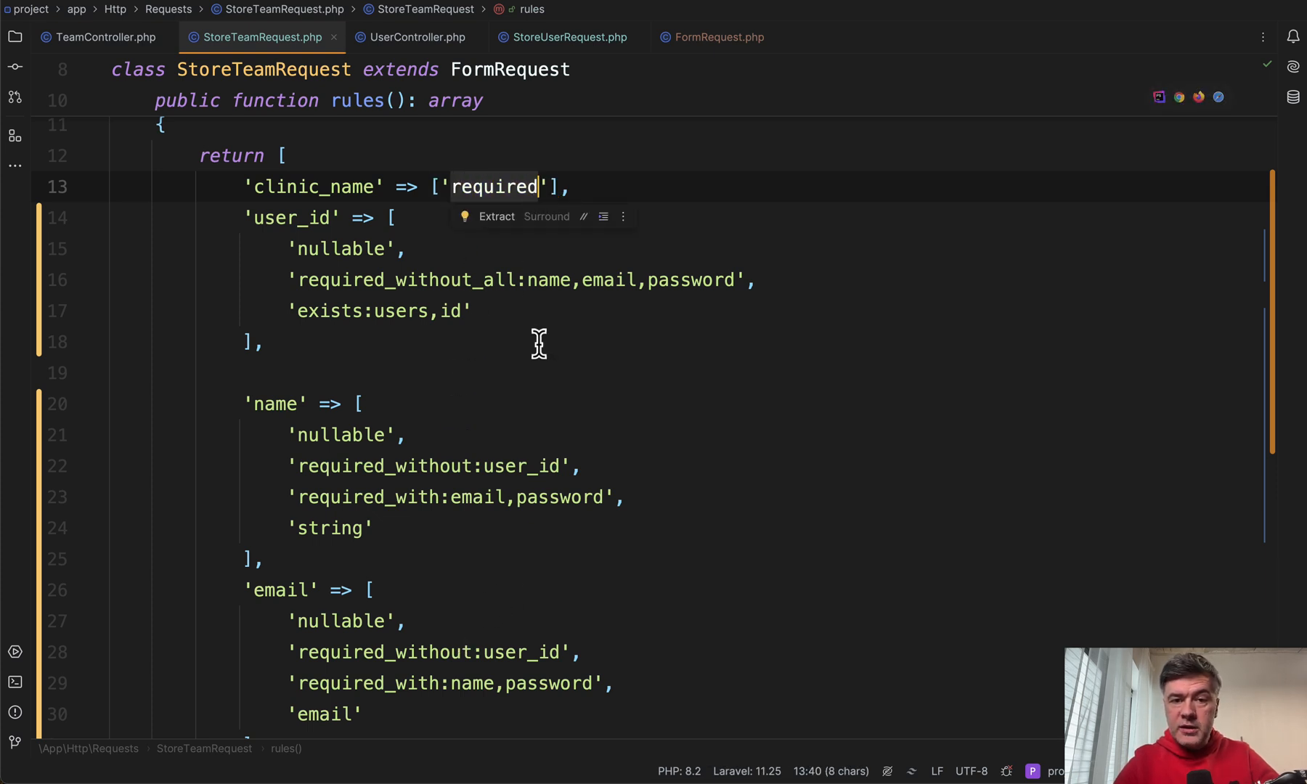
mouse_move(321, 486)
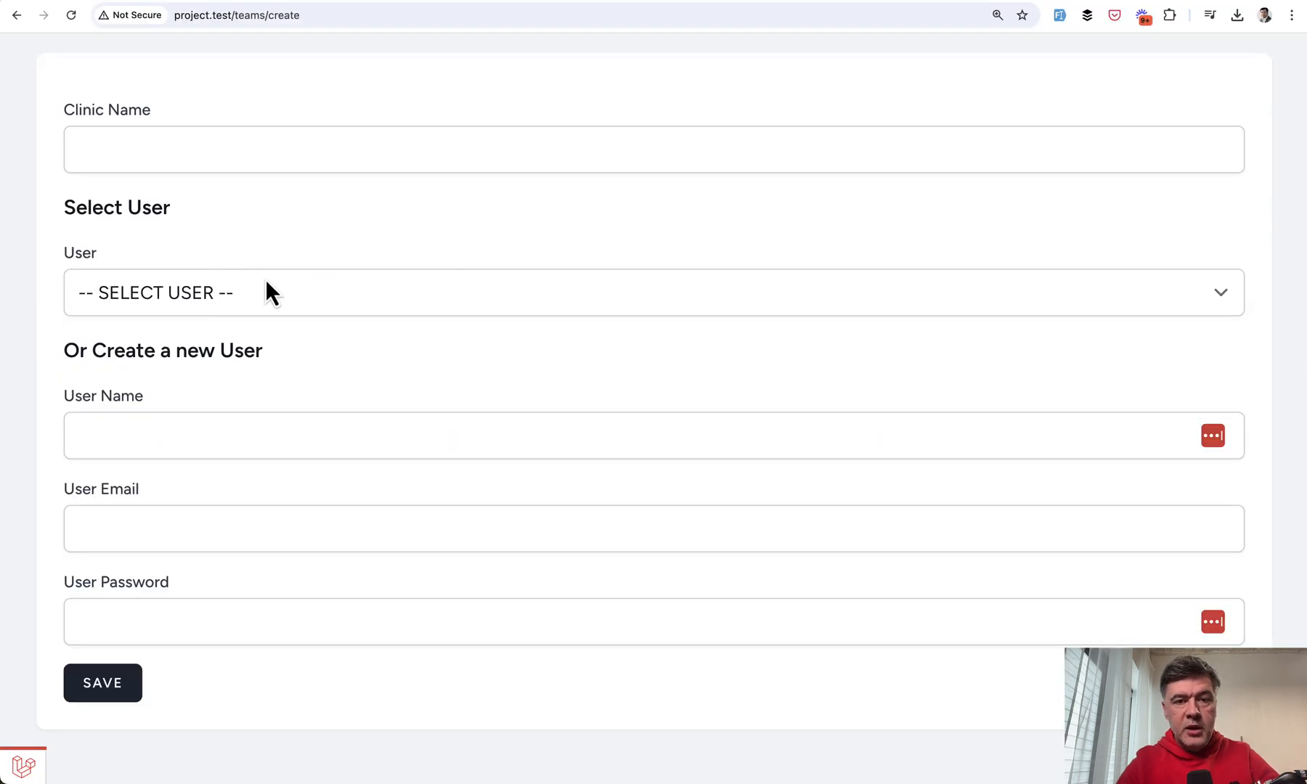
mouse_move(162, 273)
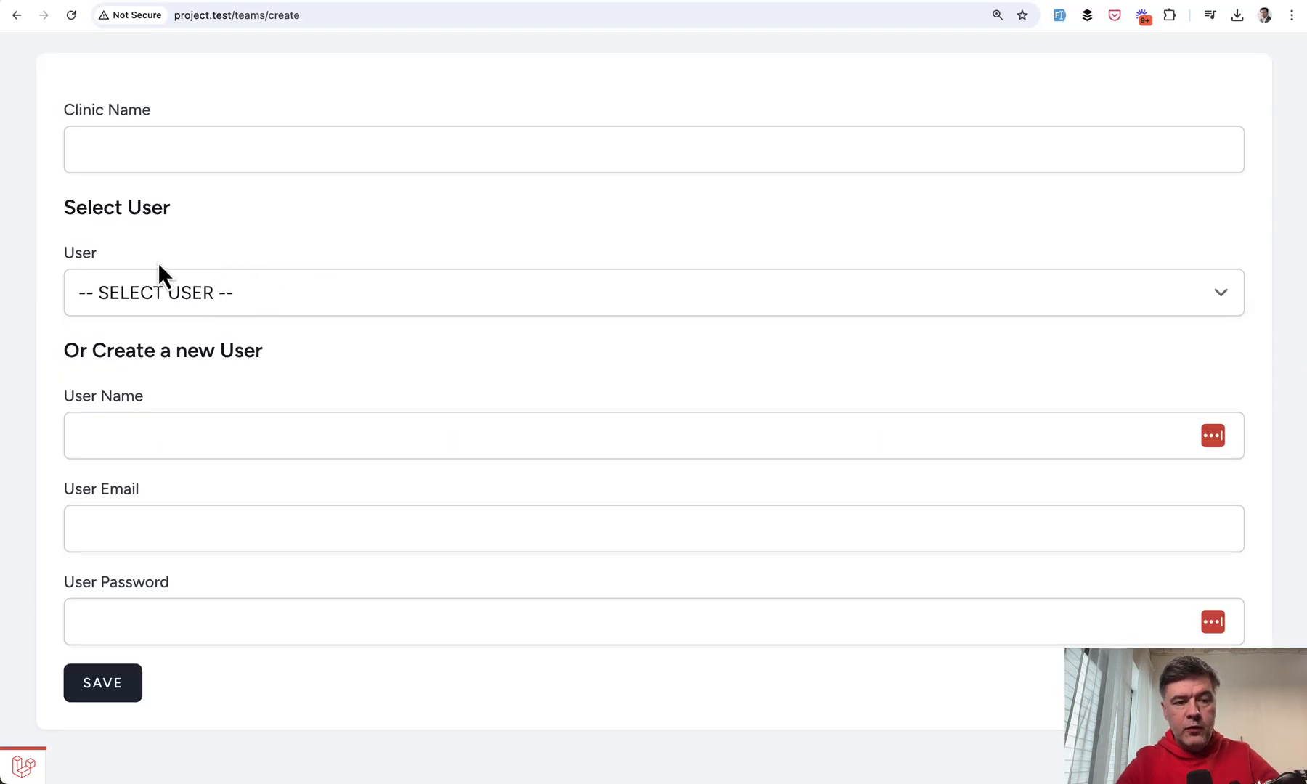
mouse_move(116, 392)
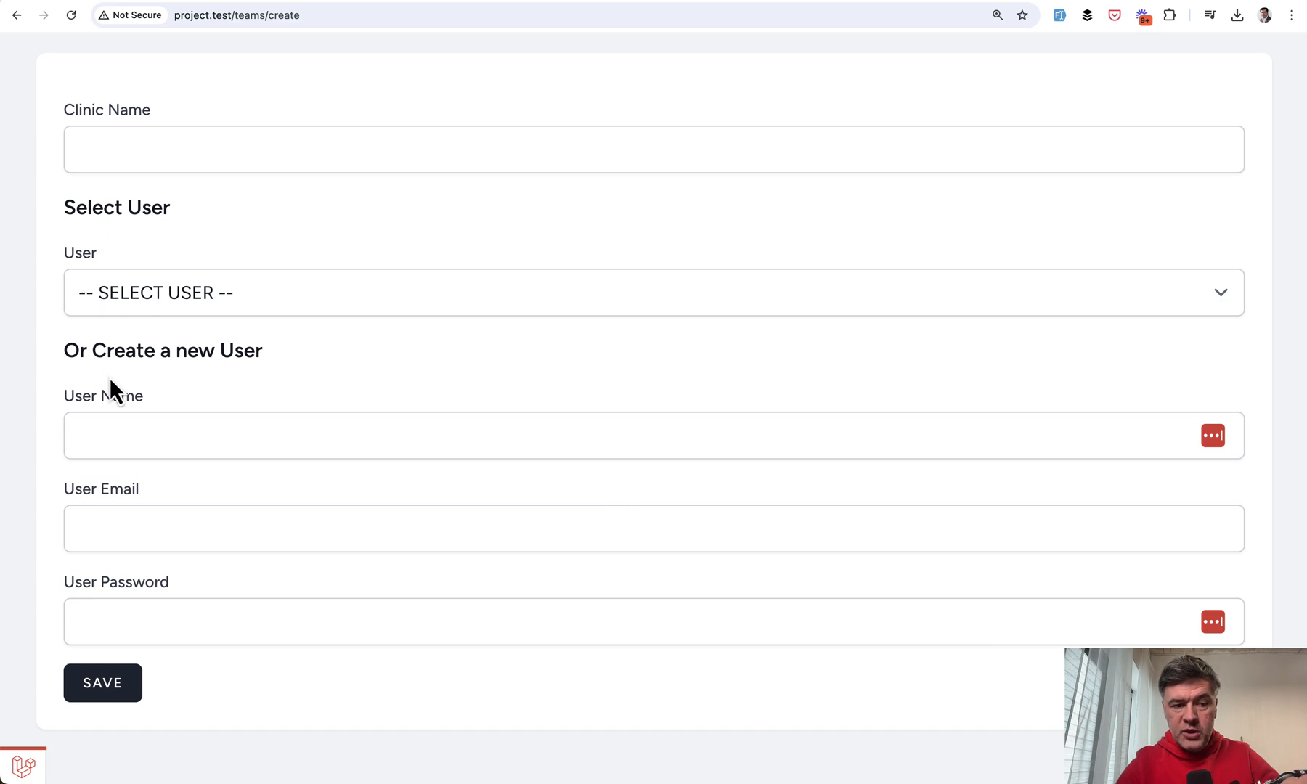
mouse_move(476, 365)
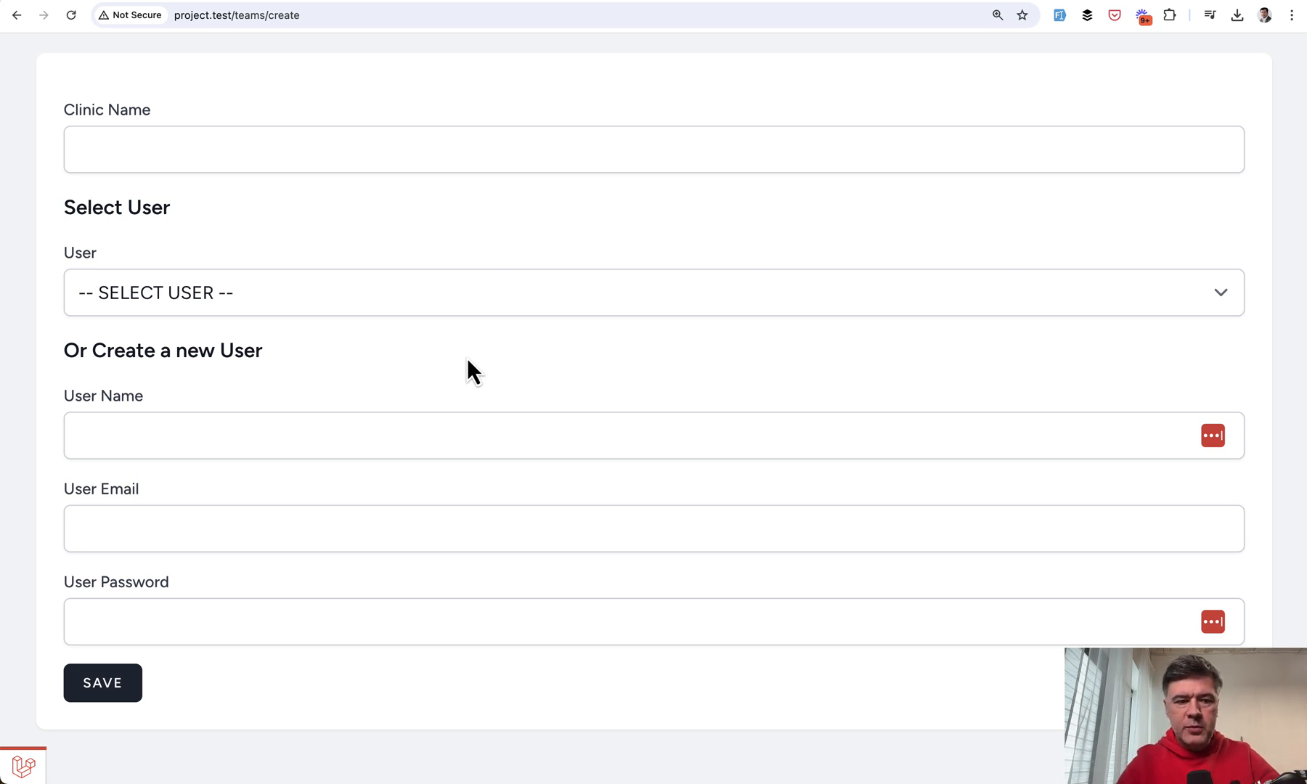
mouse_move(437, 417)
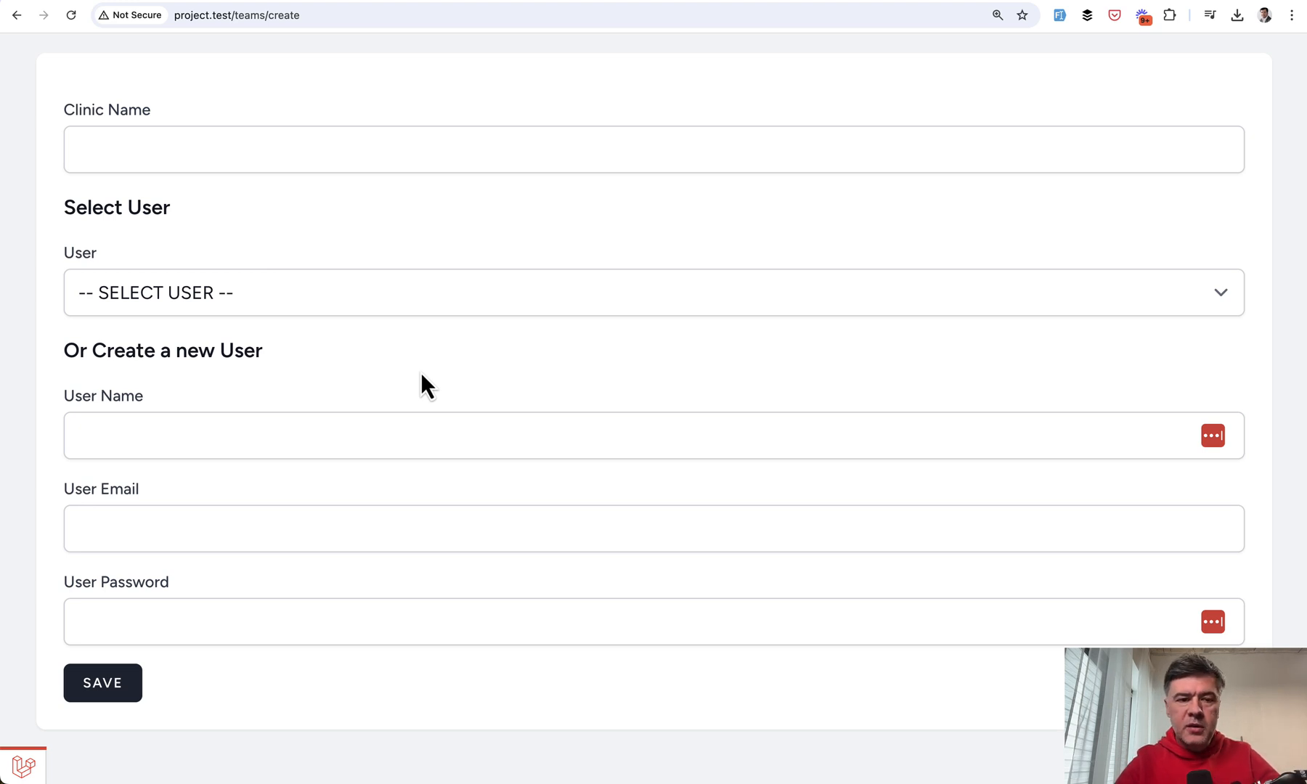
mouse_move(330, 399)
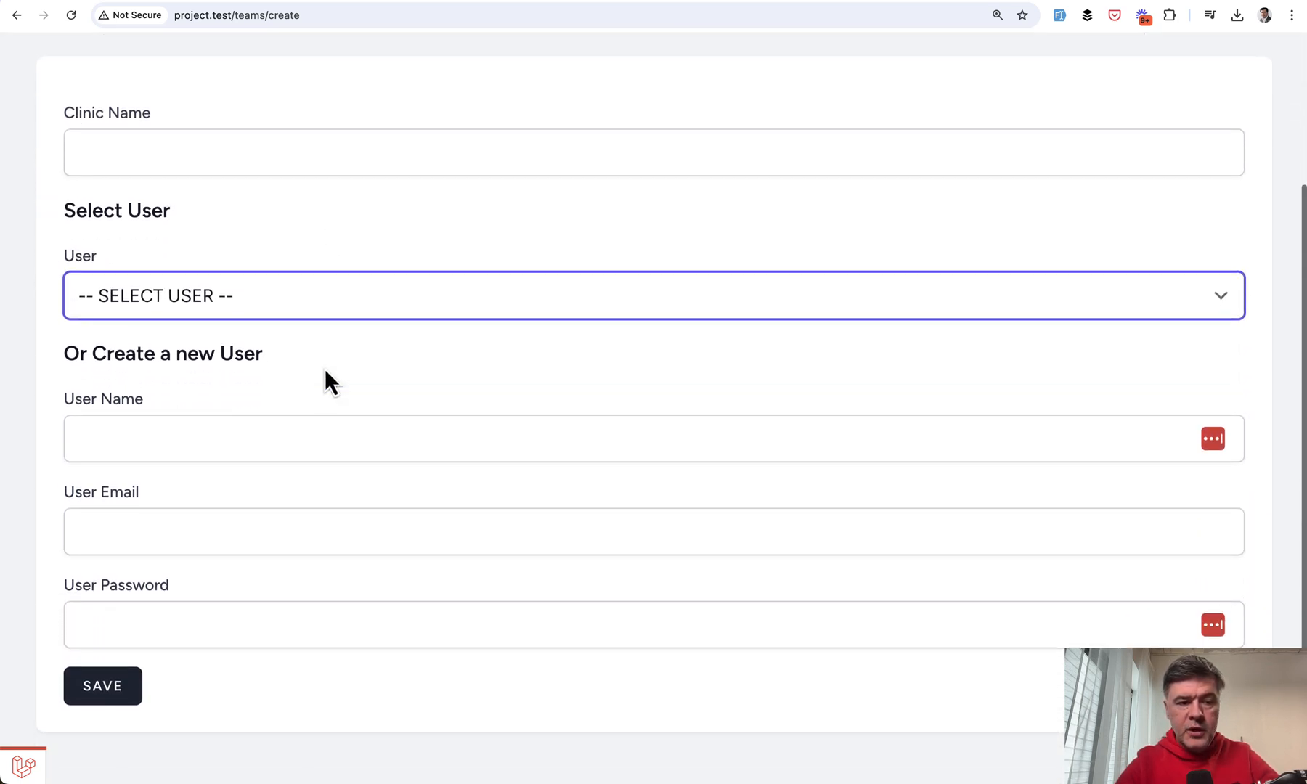
mouse_move(369, 414)
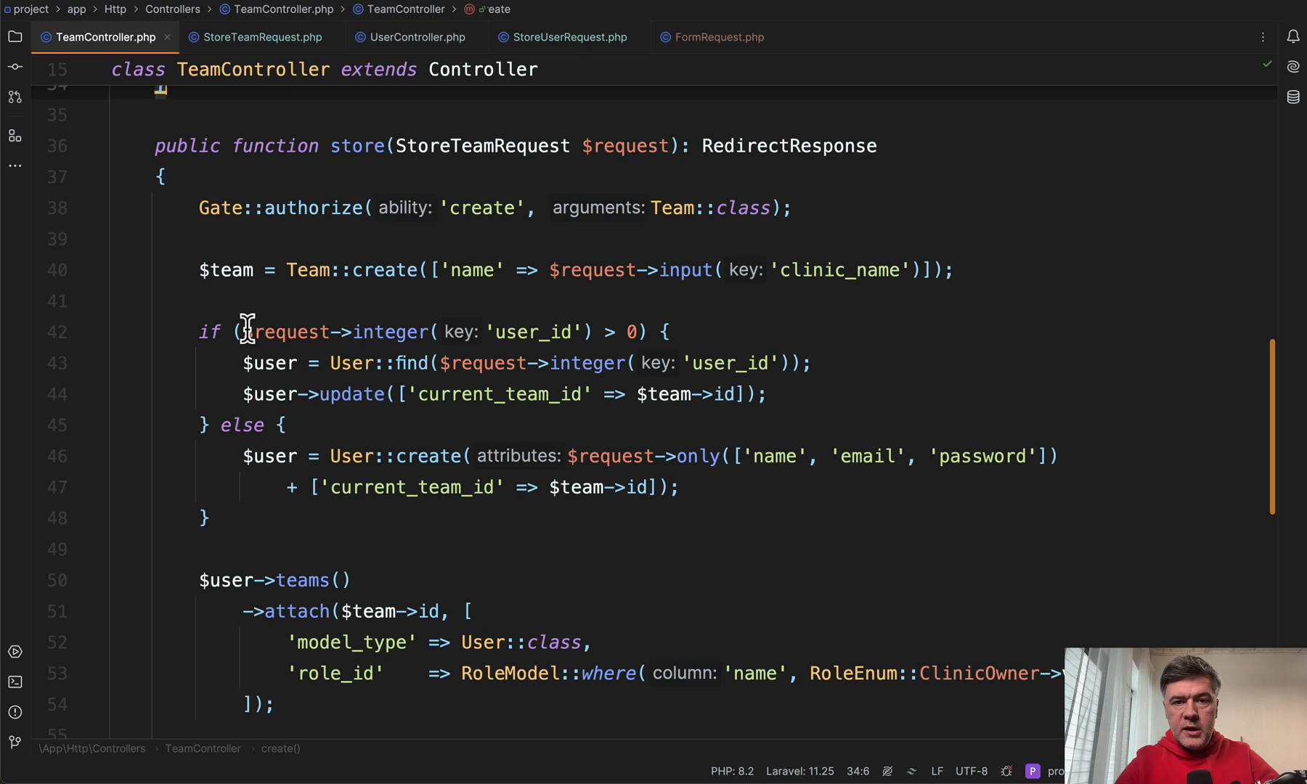
mouse_move(314, 241)
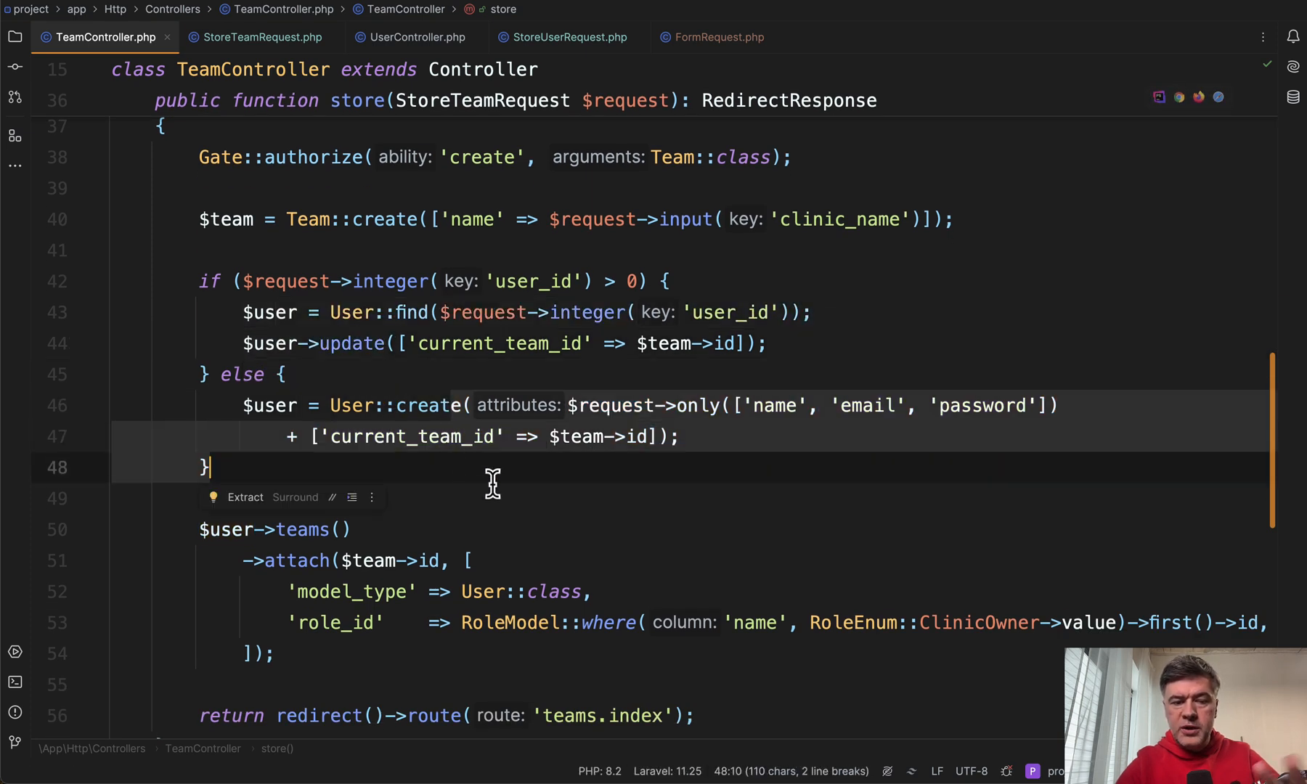
Switch from TeamController to StoreTeamRequest and reach the nullable and conditional required rules for name.
left_click(257, 37)
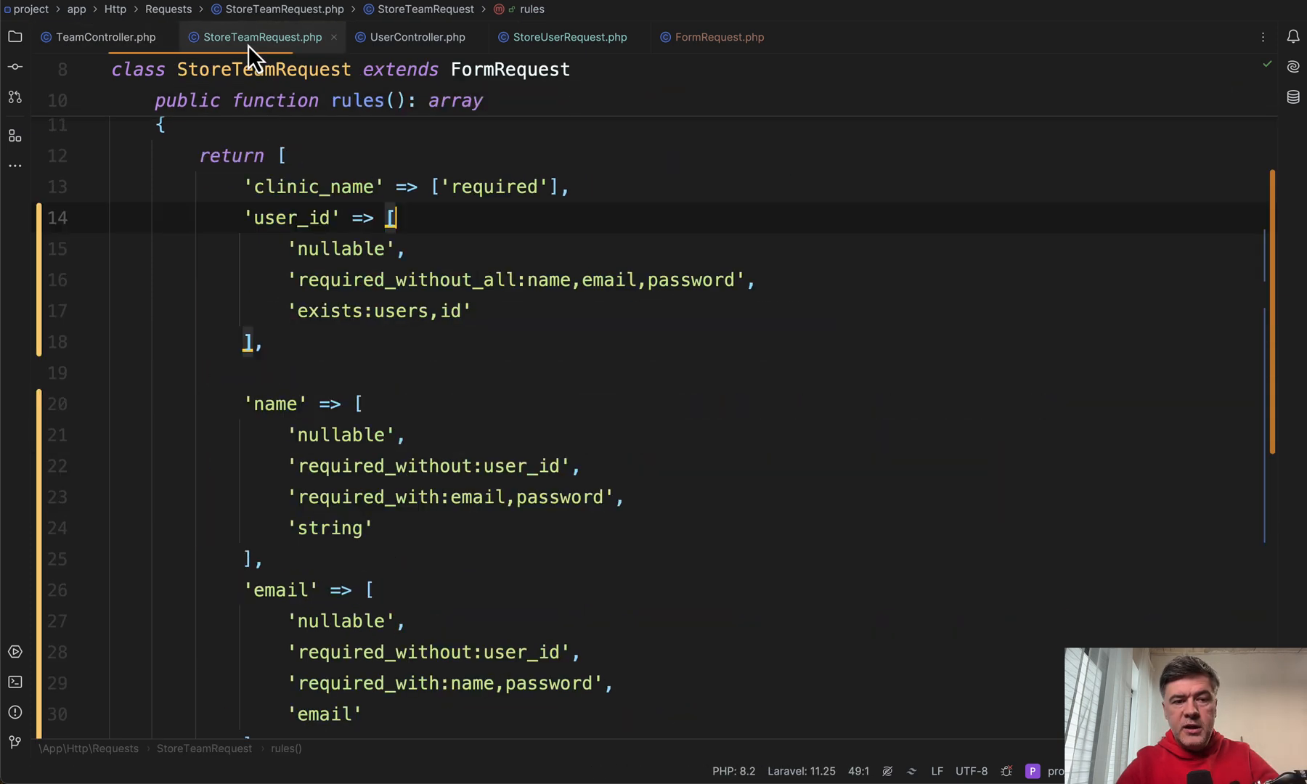
scroll("down", 3)
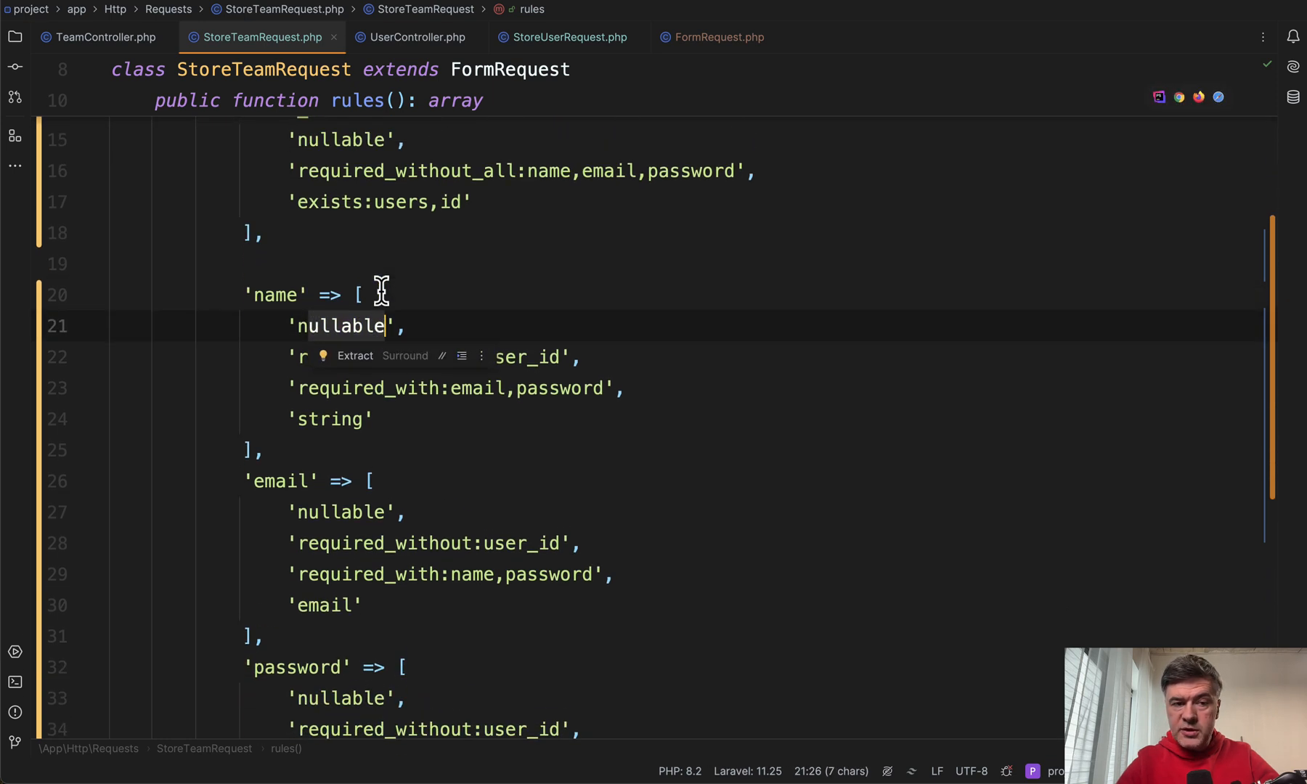
scroll("down", 3)
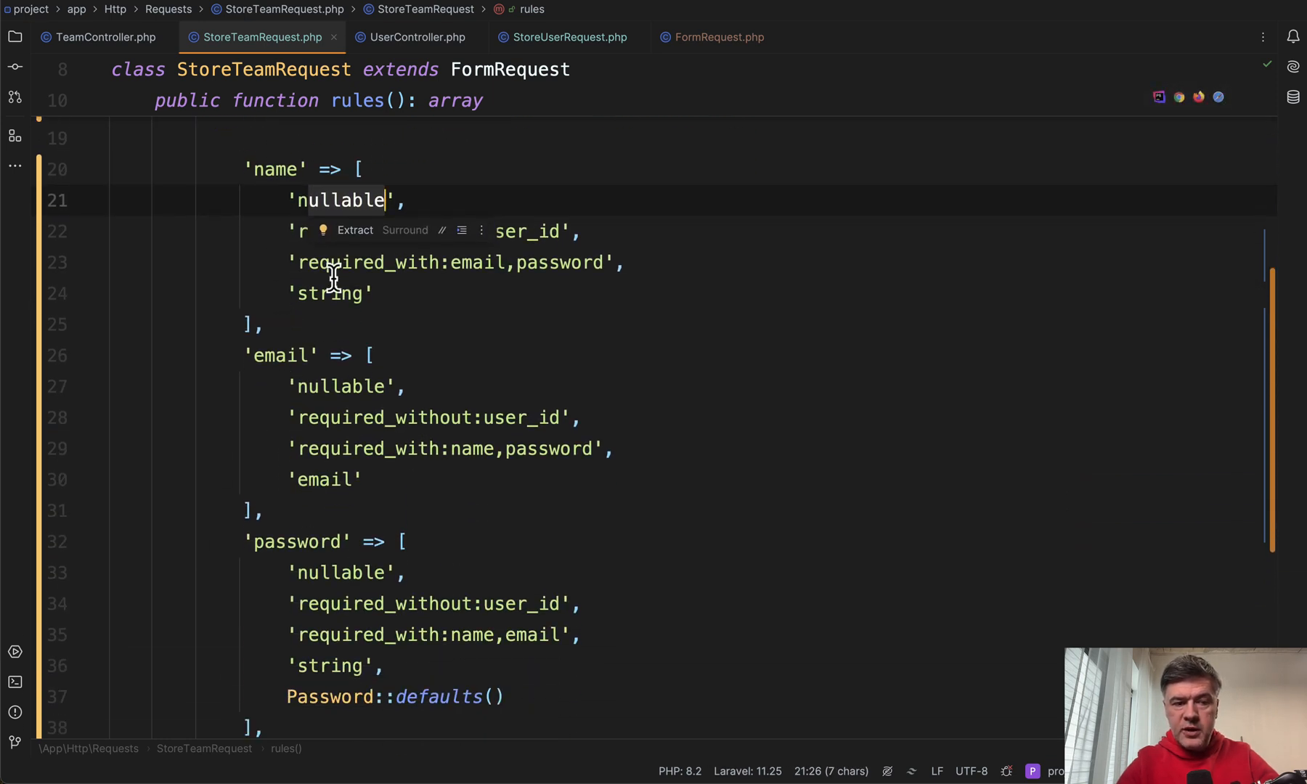
mouse_move(554, 324)
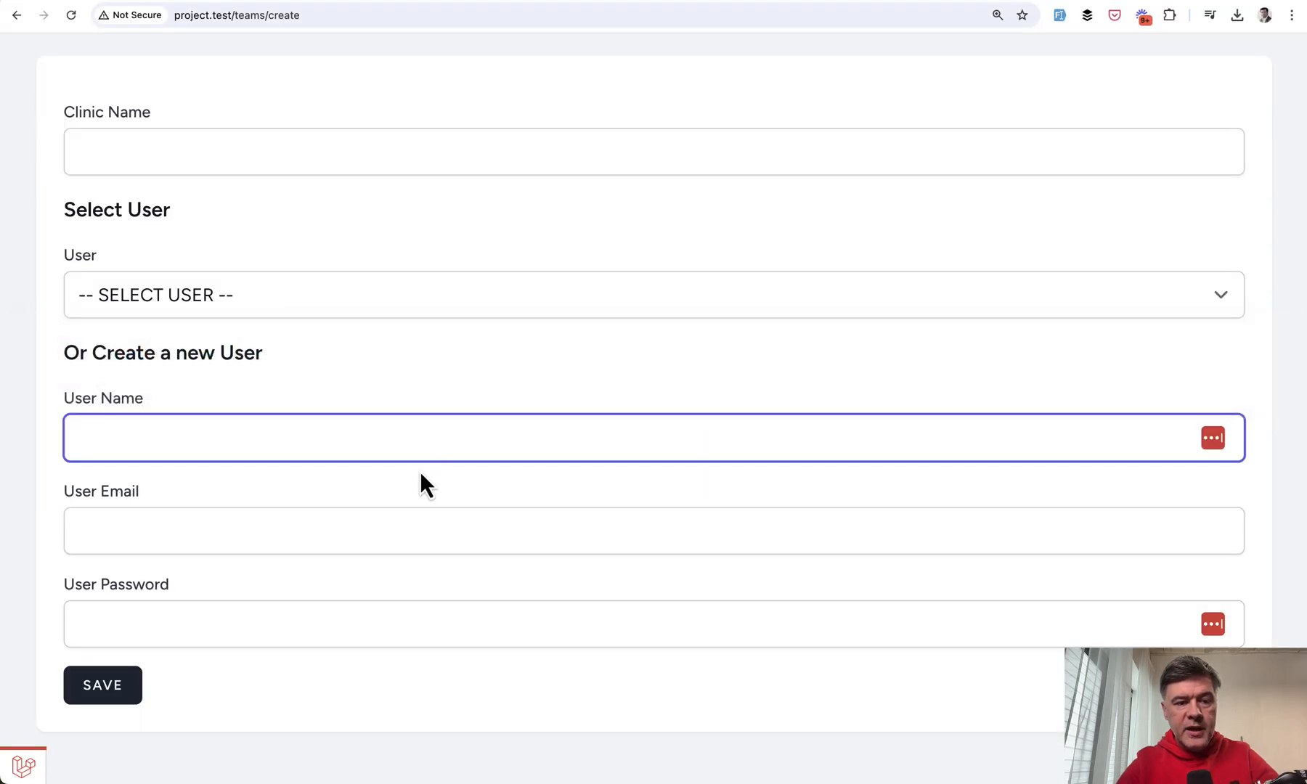
Save the team form with only Clinic Name 'dfgdfgd' to see user id, name, email and password errors.
type("dfgdfgd")
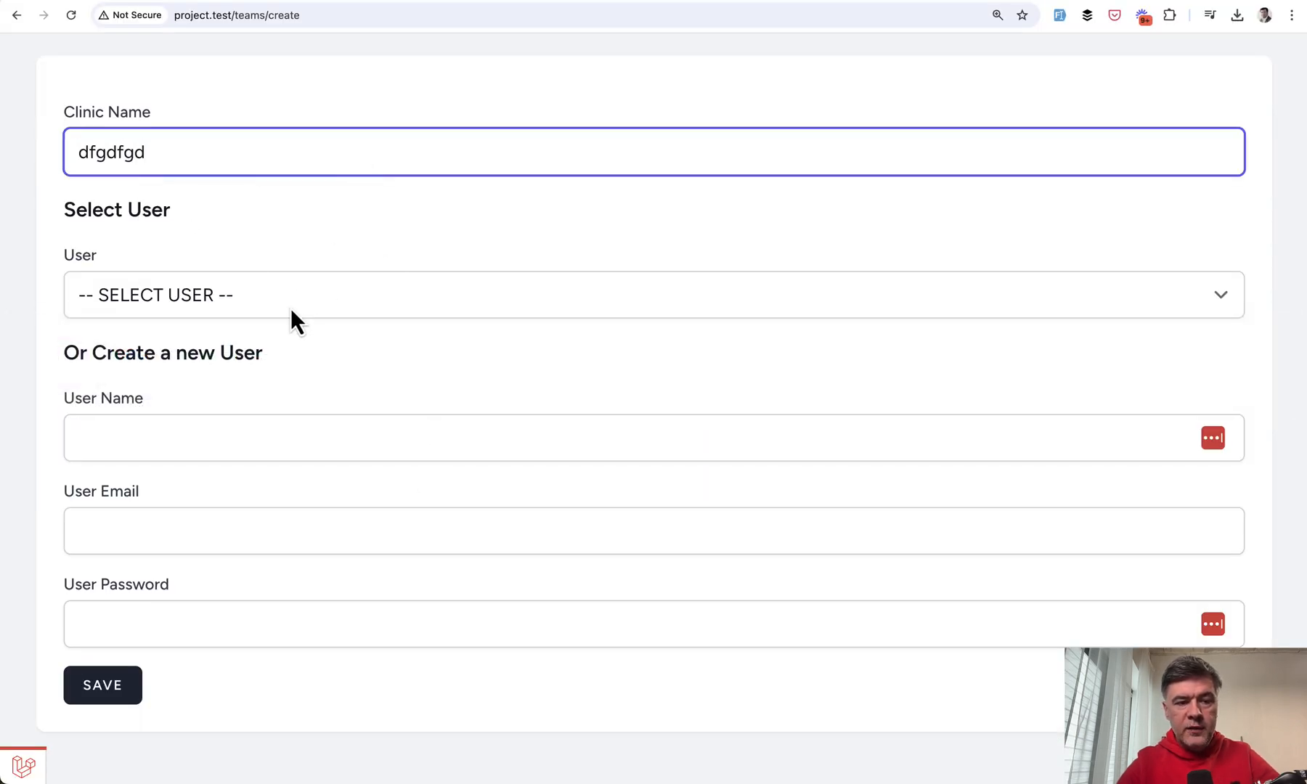
left_click(103, 684)
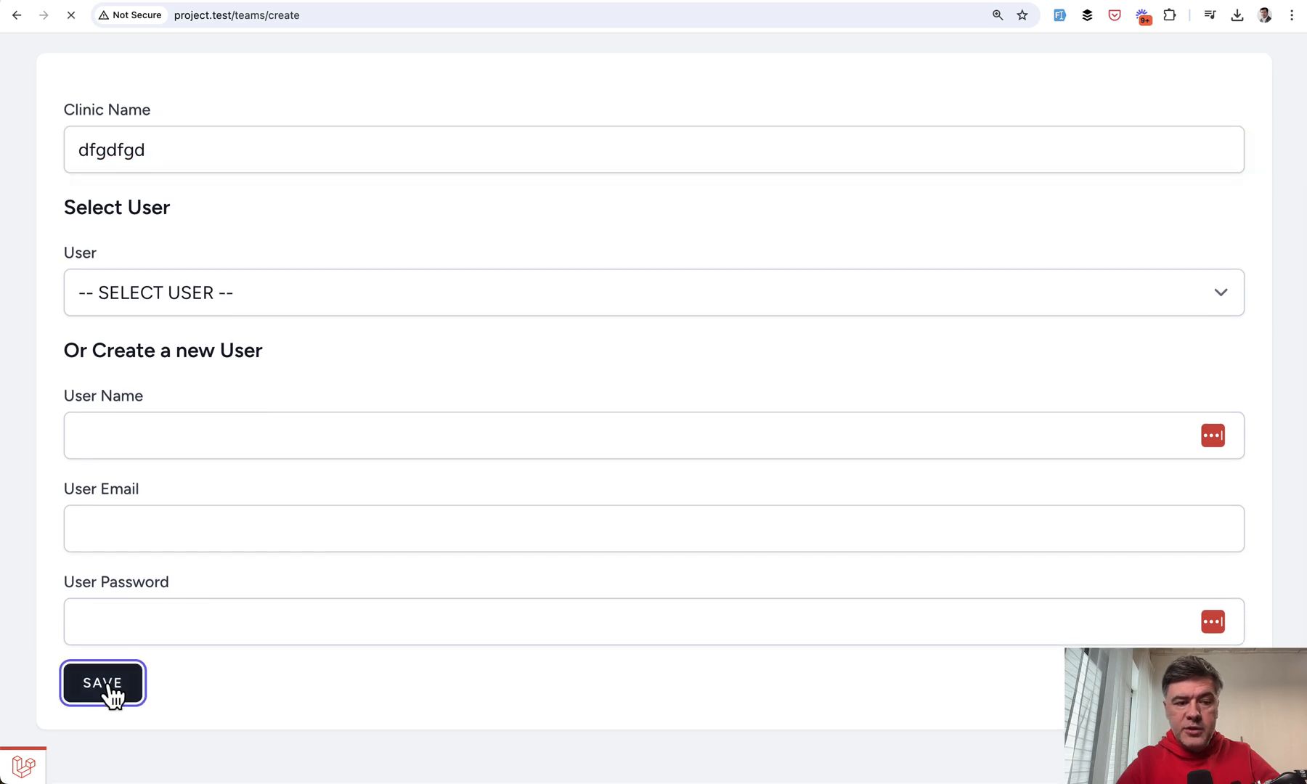
left_click(103, 682)
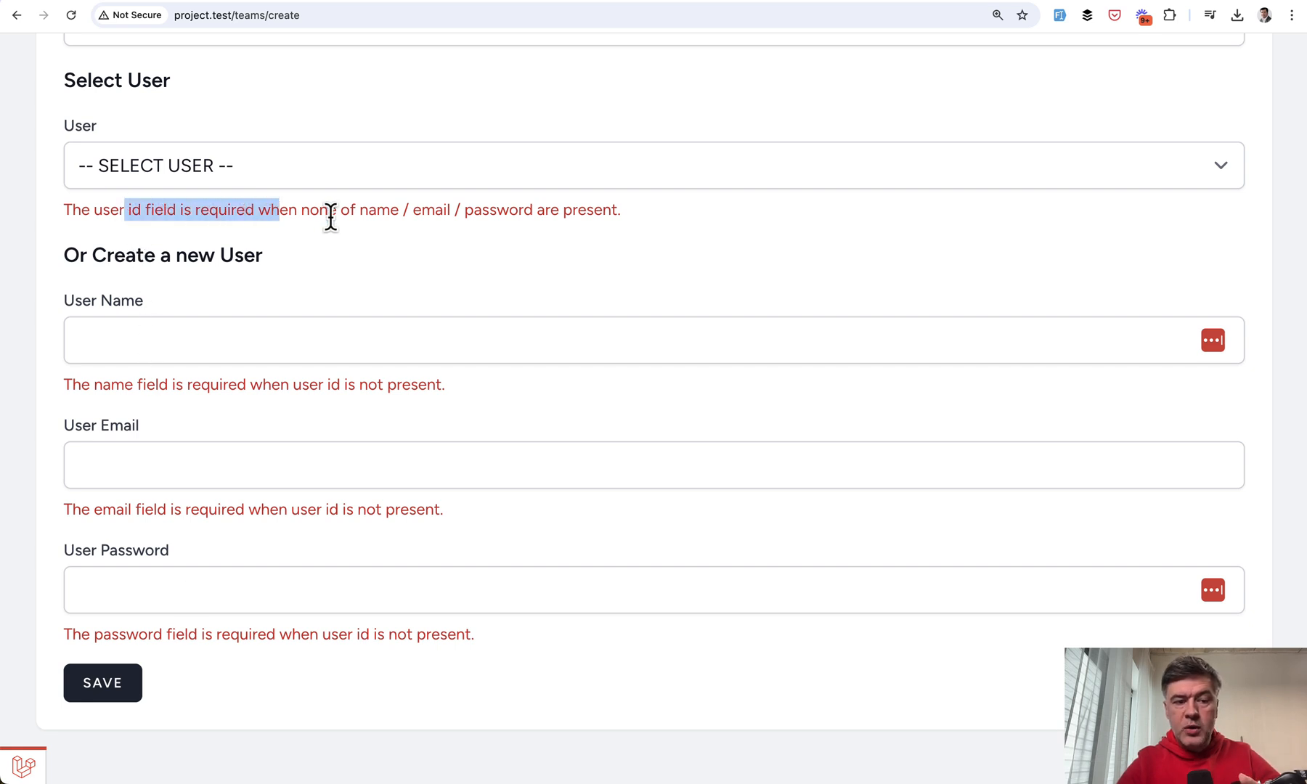
mouse_move(248, 543)
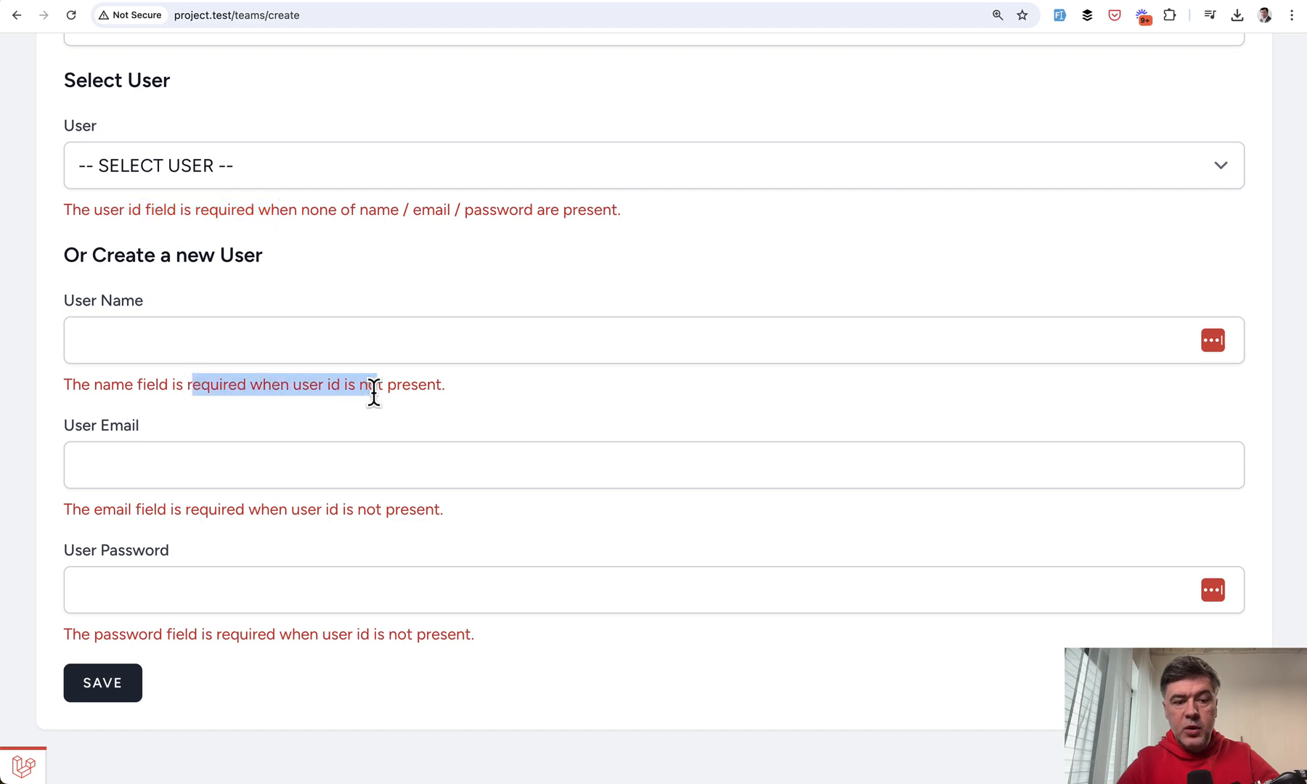
mouse_move(578, 251)
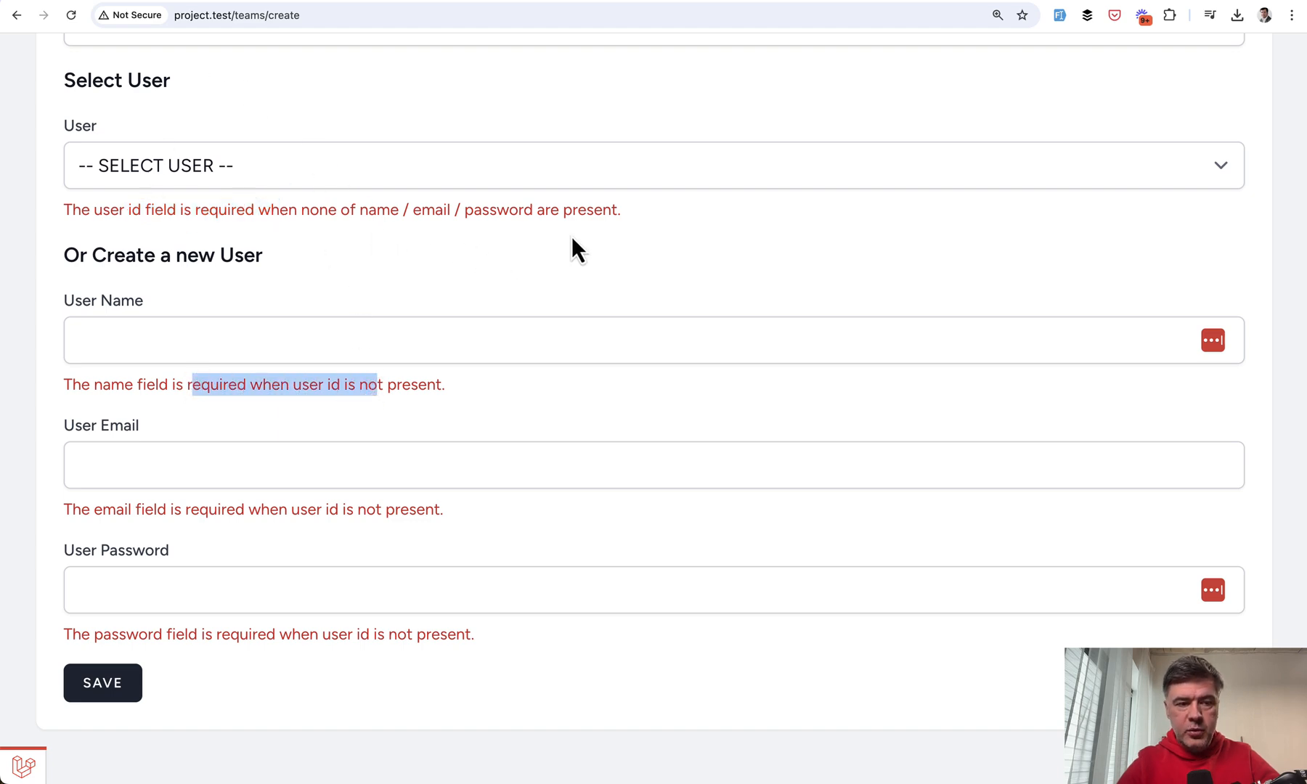
mouse_move(424, 360)
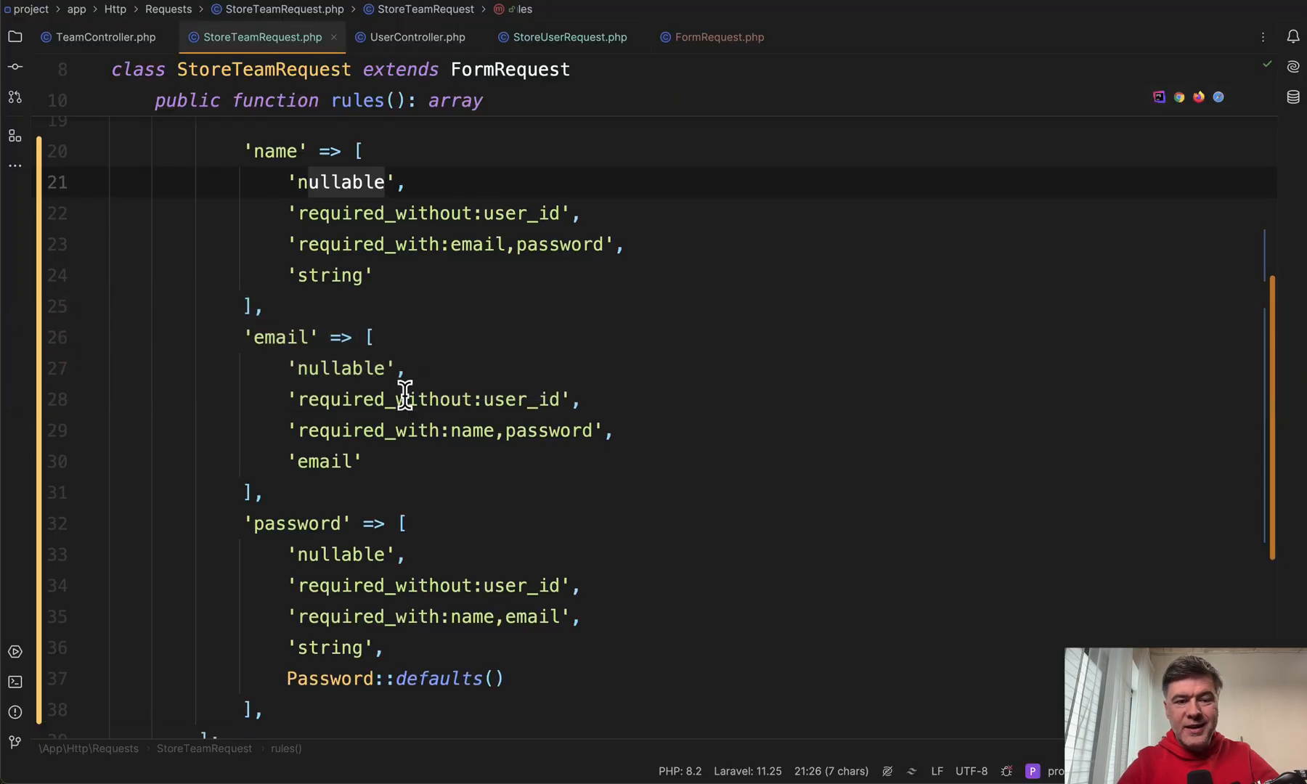
Add attributes(): array to StoreTeamRequest returning ['user_id' => 'clinic owner'].
scroll("down", 3)
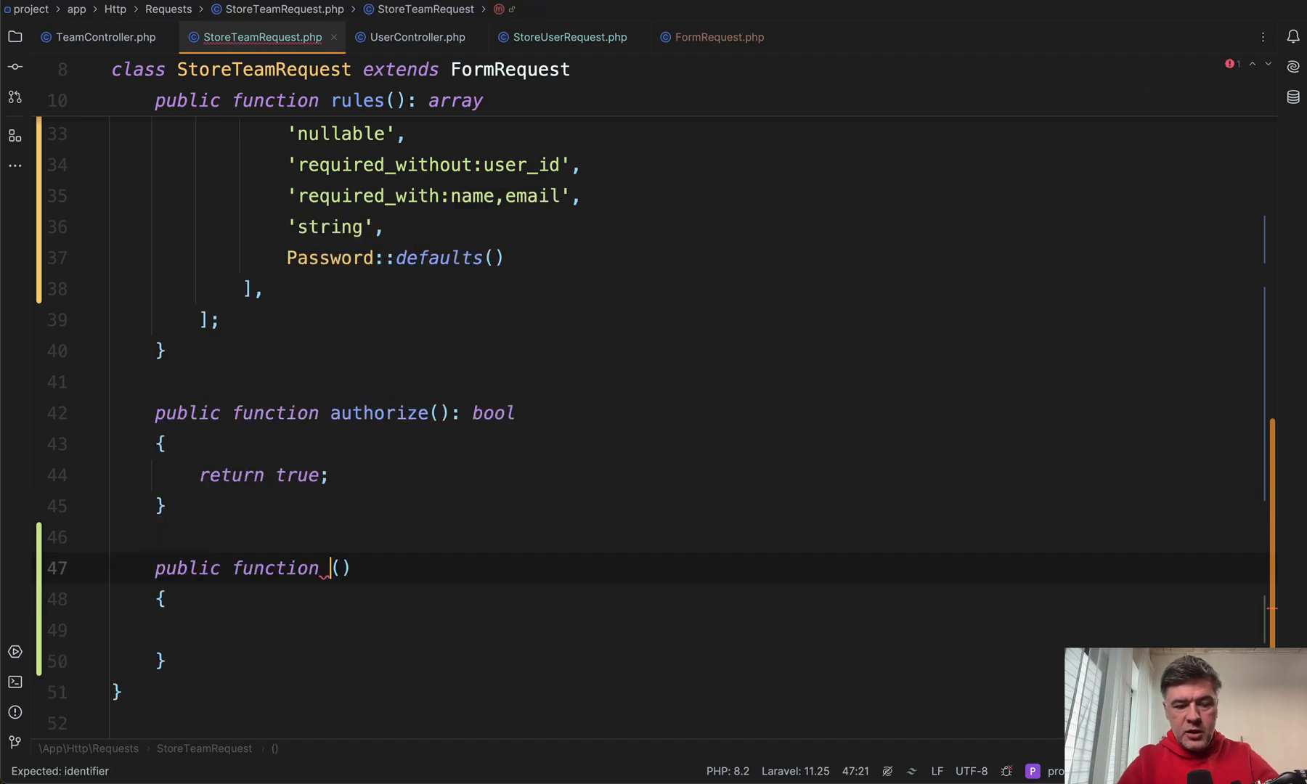
type("attributes(): ar")
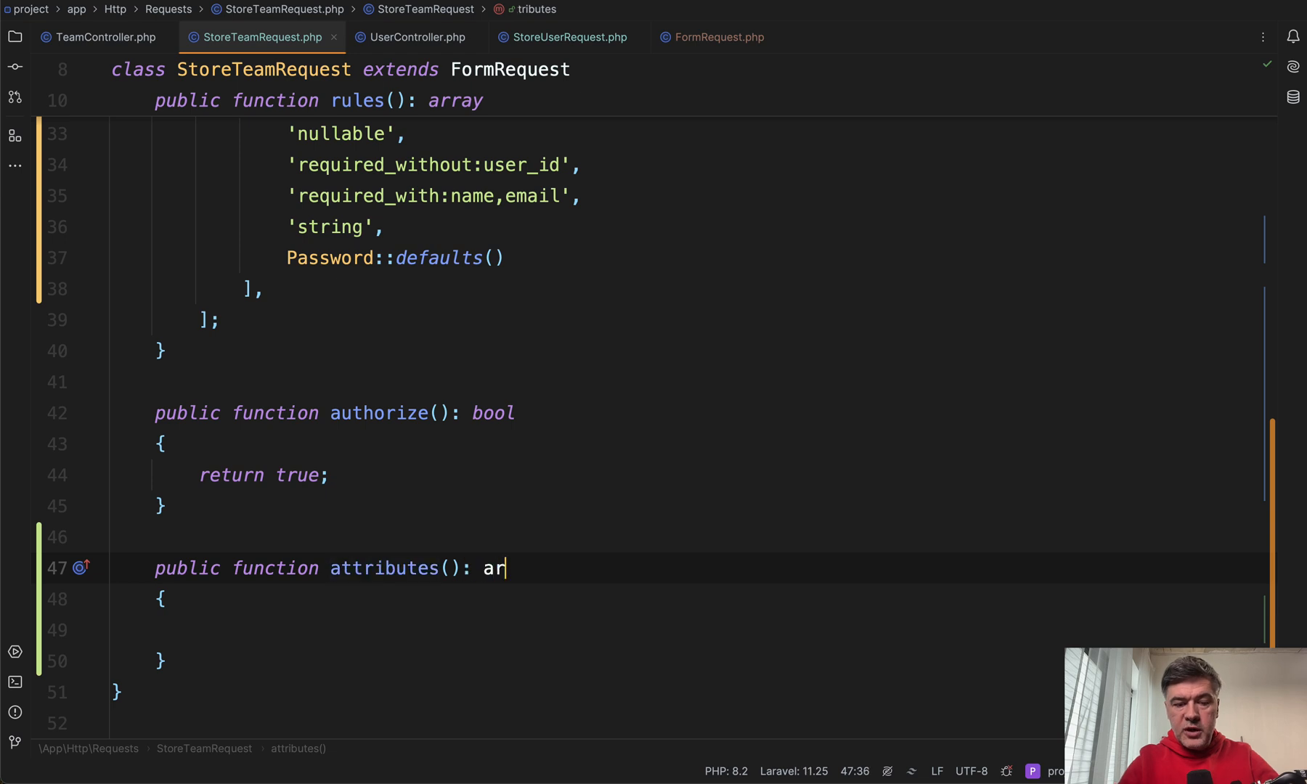
type("ray")
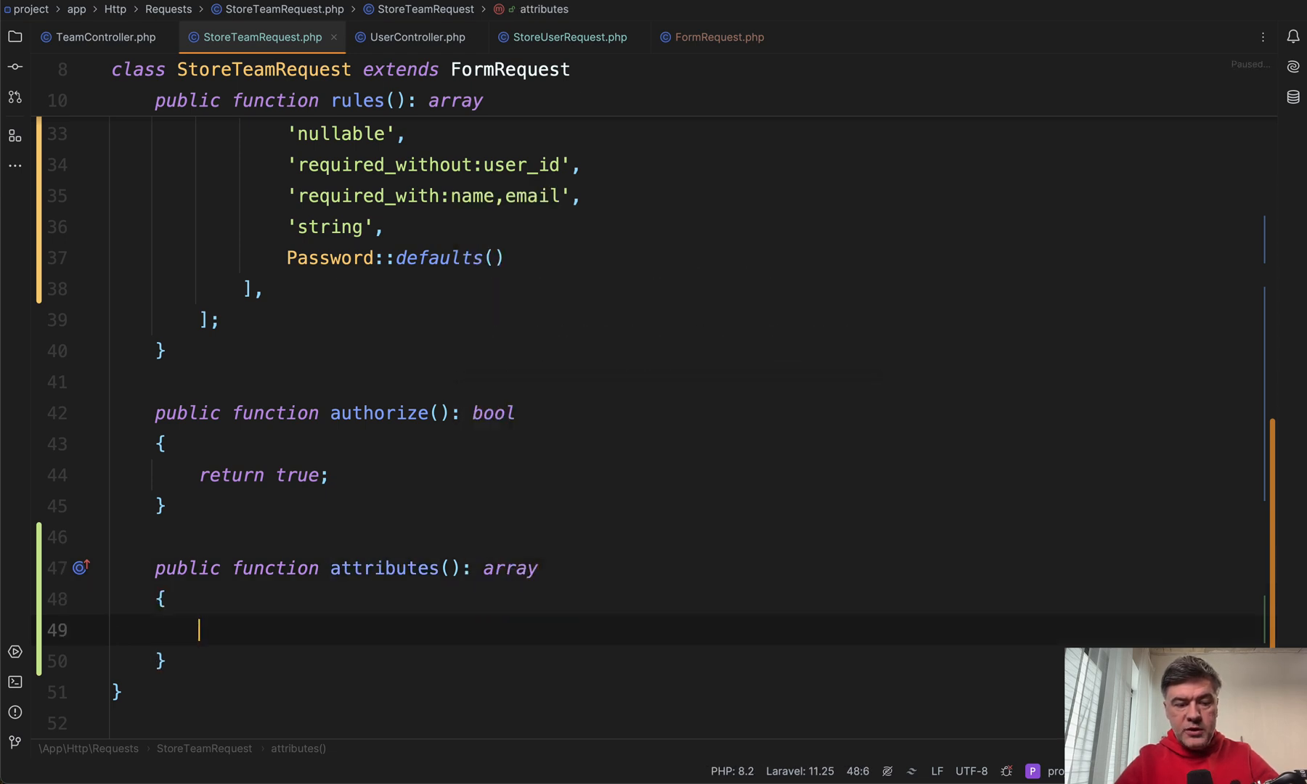
type("return ['user']")
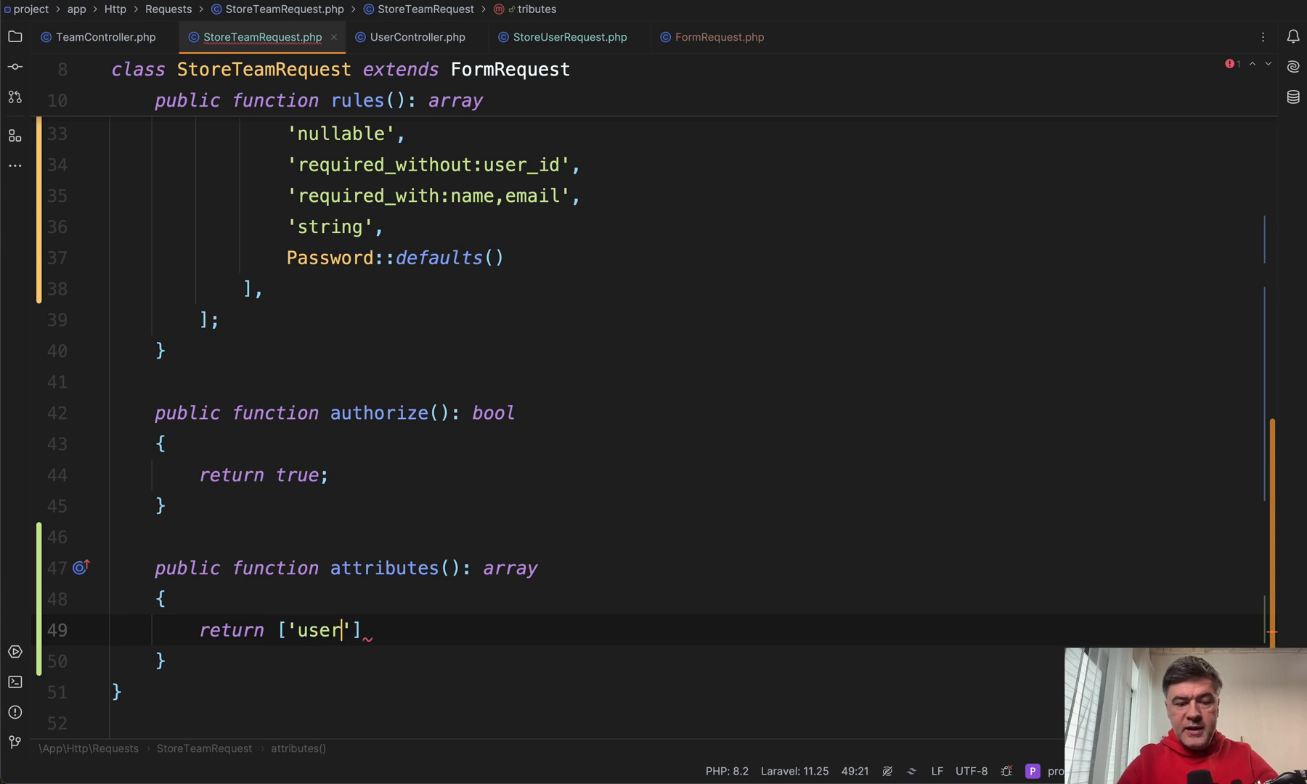
type("_id")
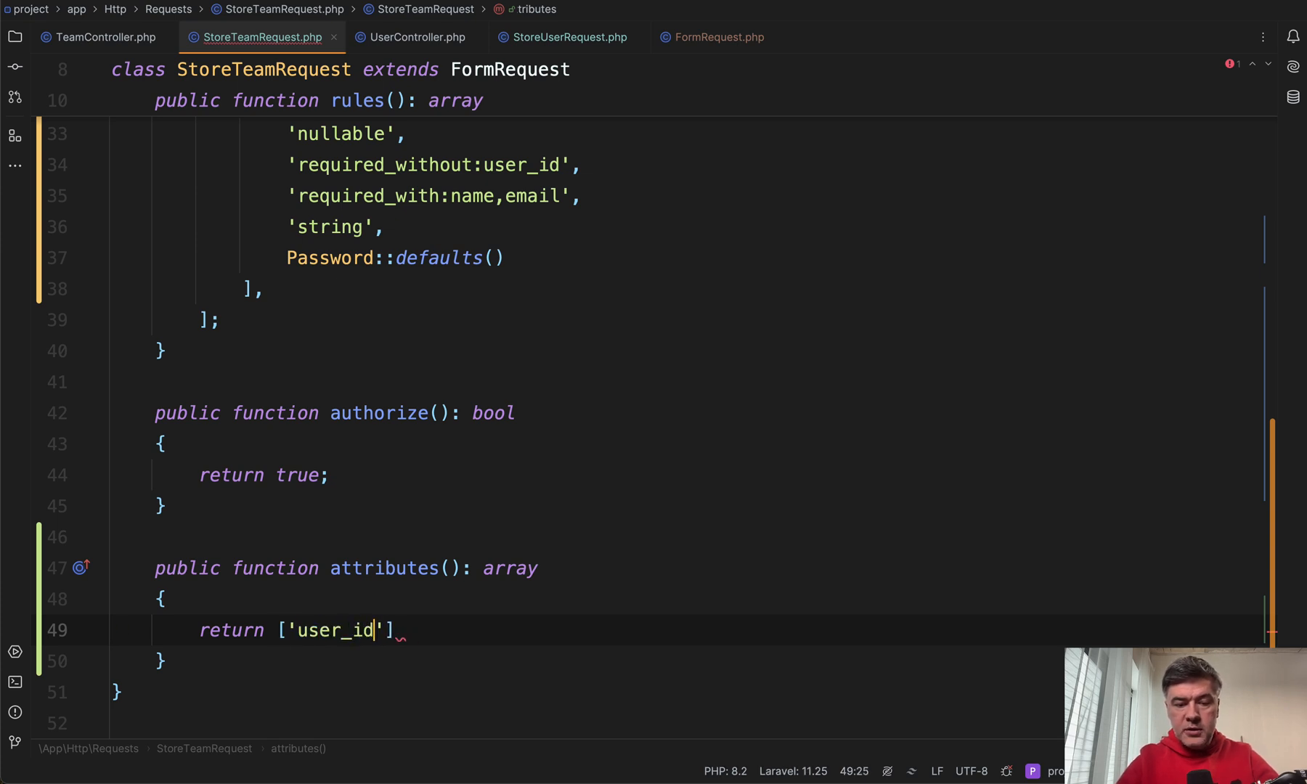
type("=> 'clinicx '")
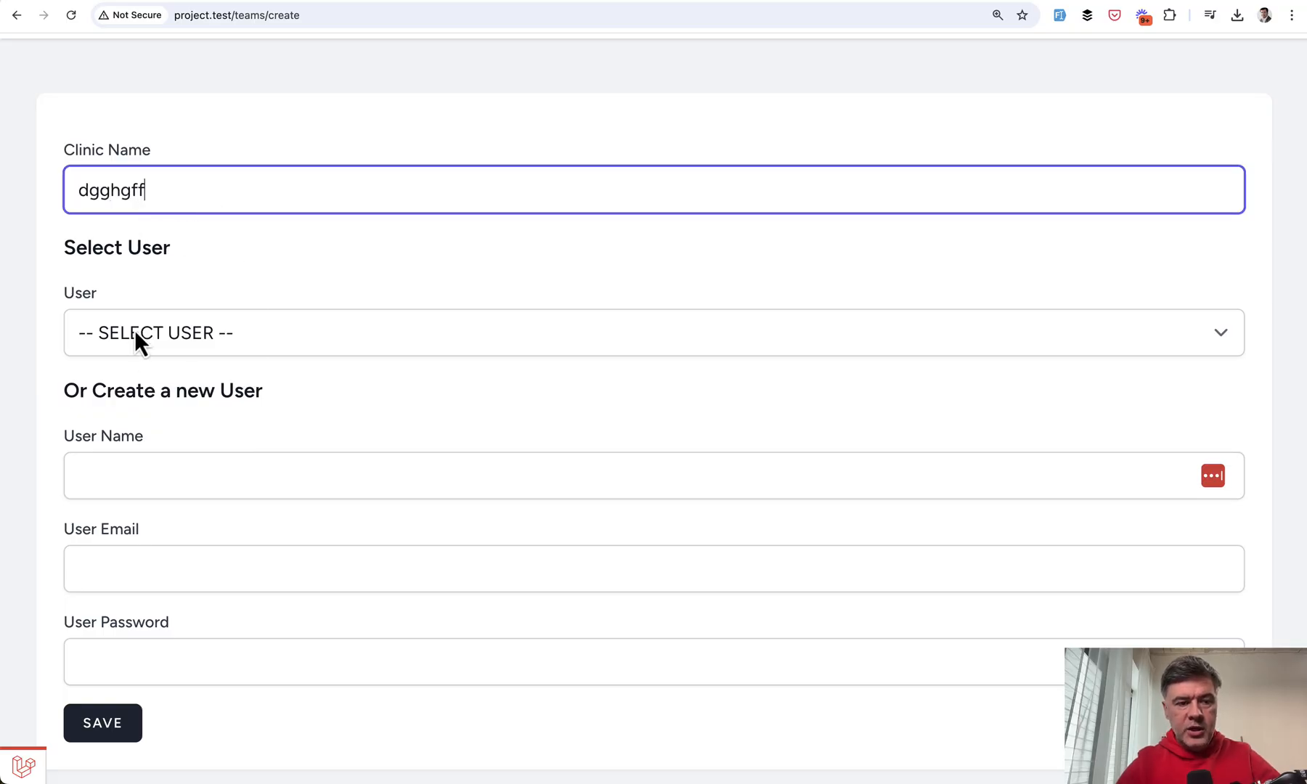
Resave the form with only a clinic name so the errors now name 'clinic owner', and recheck the rules.
left_click(102, 724)
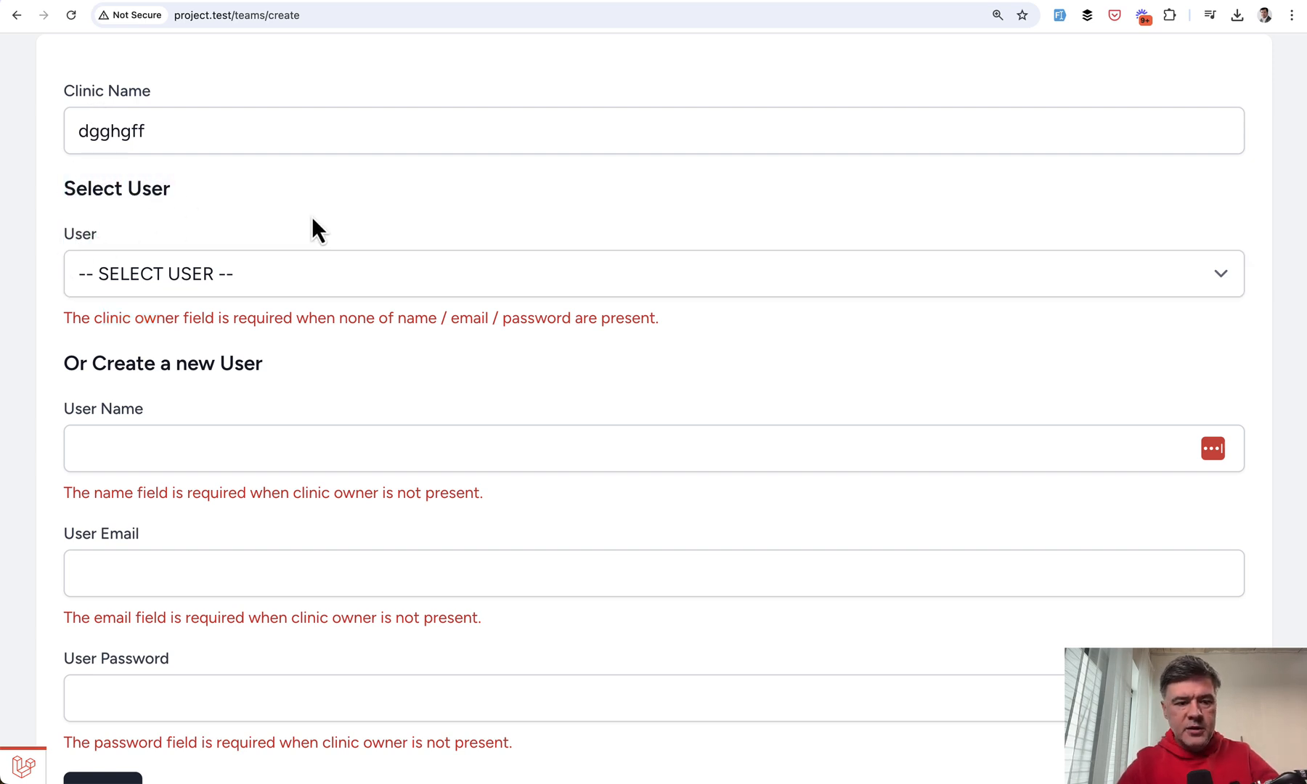
scroll("down", 3)
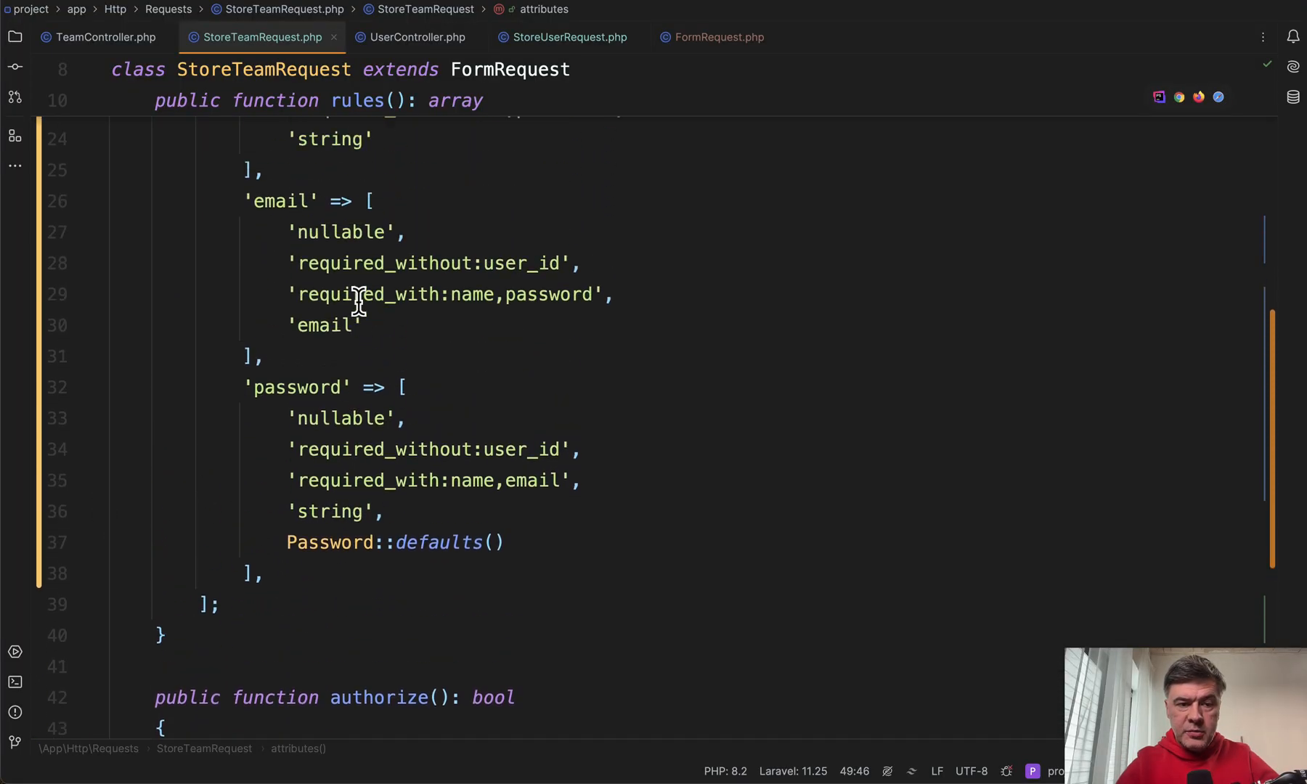
scroll("up", 3)
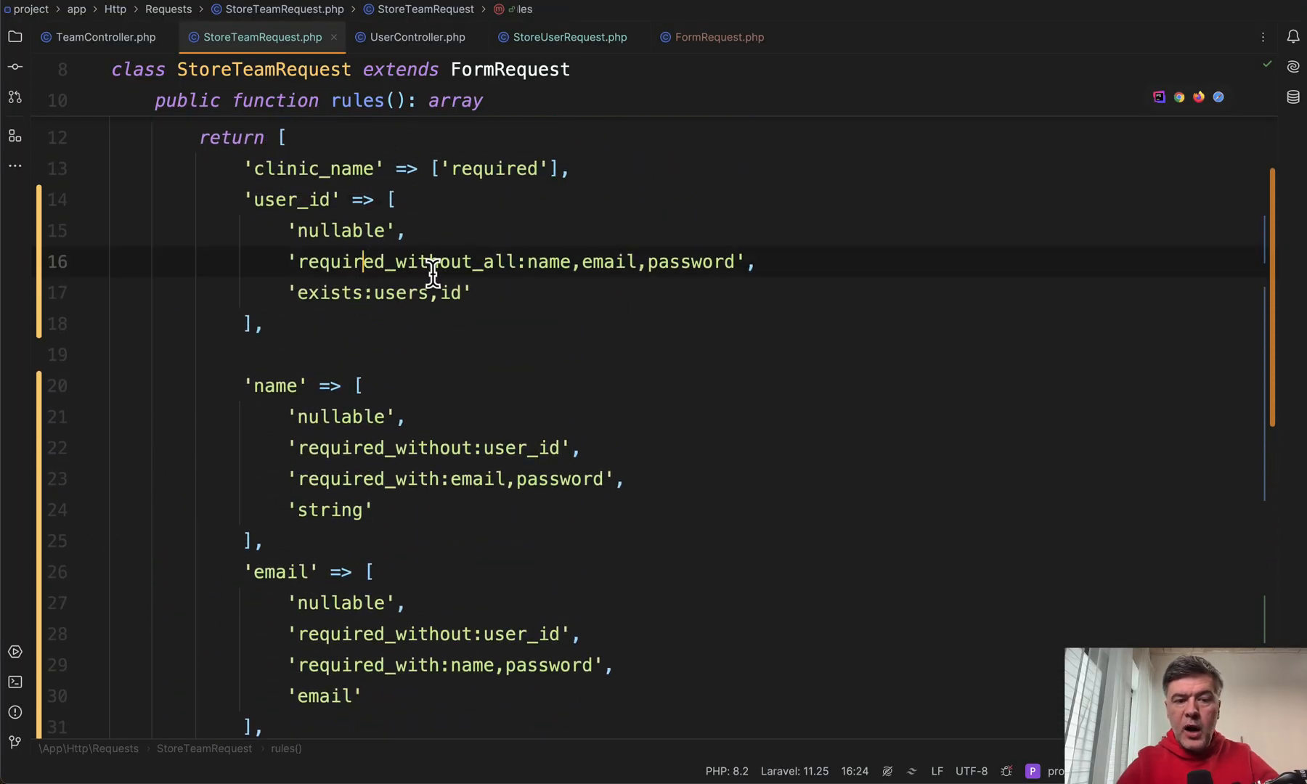
mouse_move(464, 241)
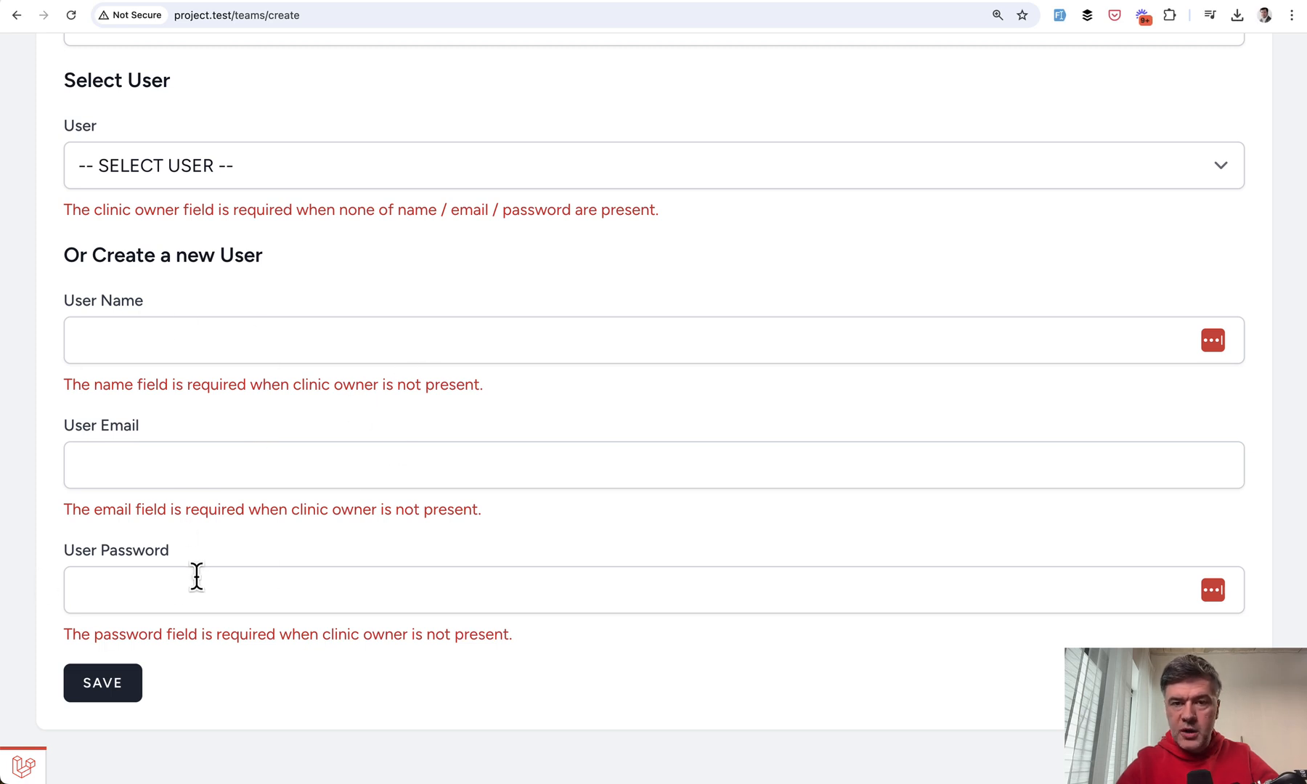
Fill User Name with 'dfgdfgfgfd' and resubmit so only email and password remain required.
type("dfgdfgfgfd")
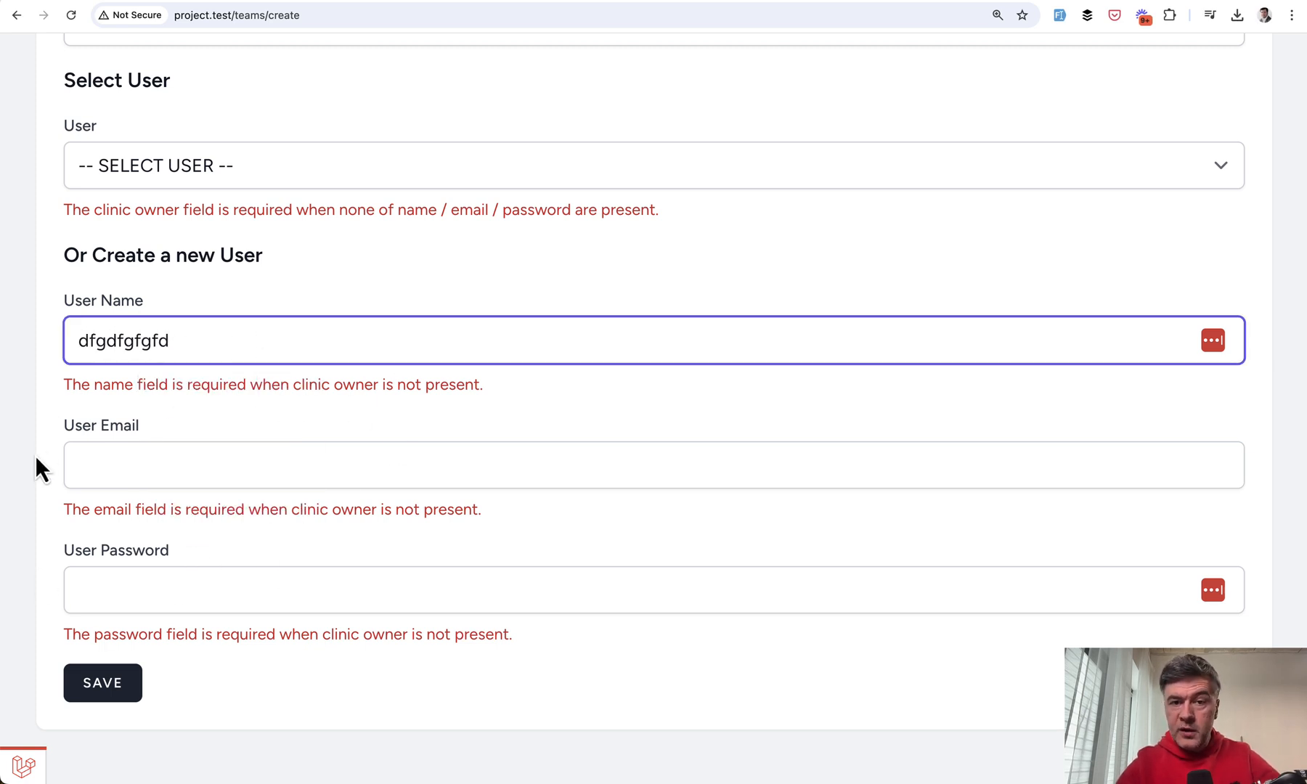
scroll("up", 3)
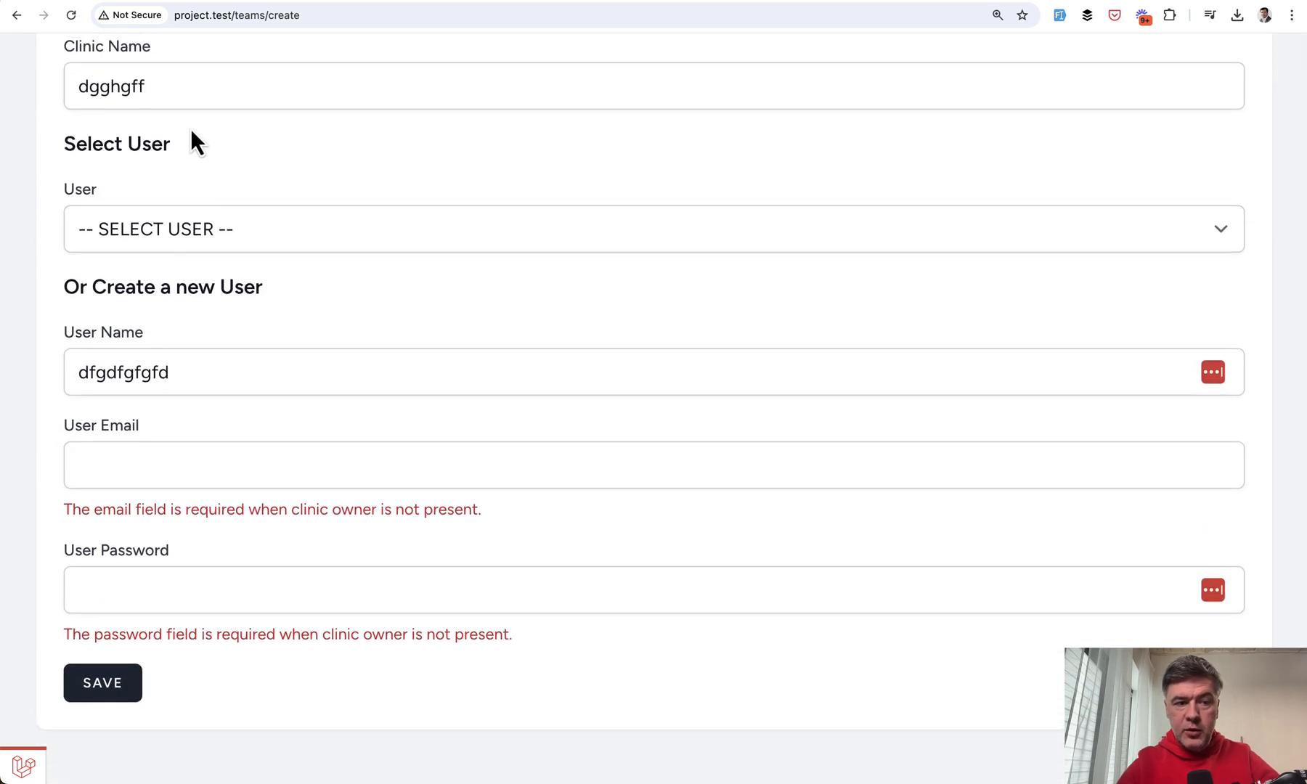
mouse_move(47, 282)
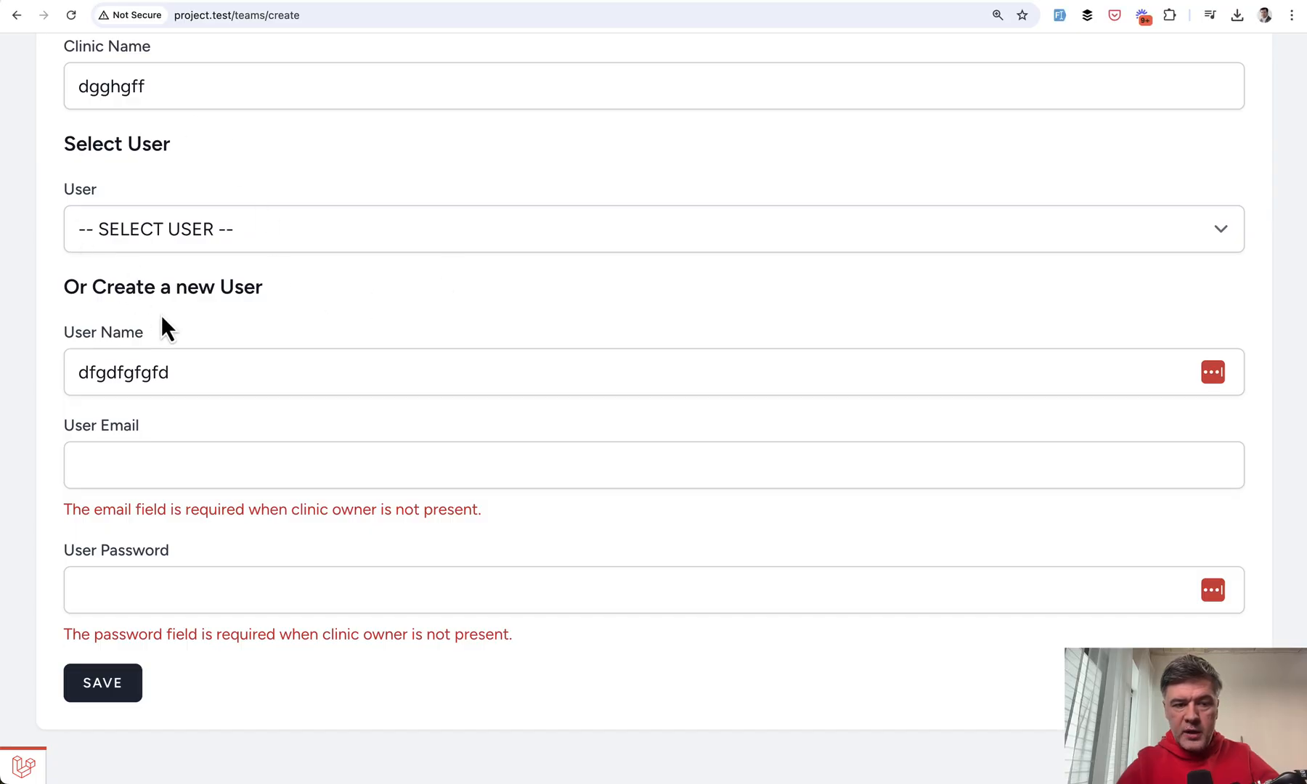
mouse_move(374, 427)
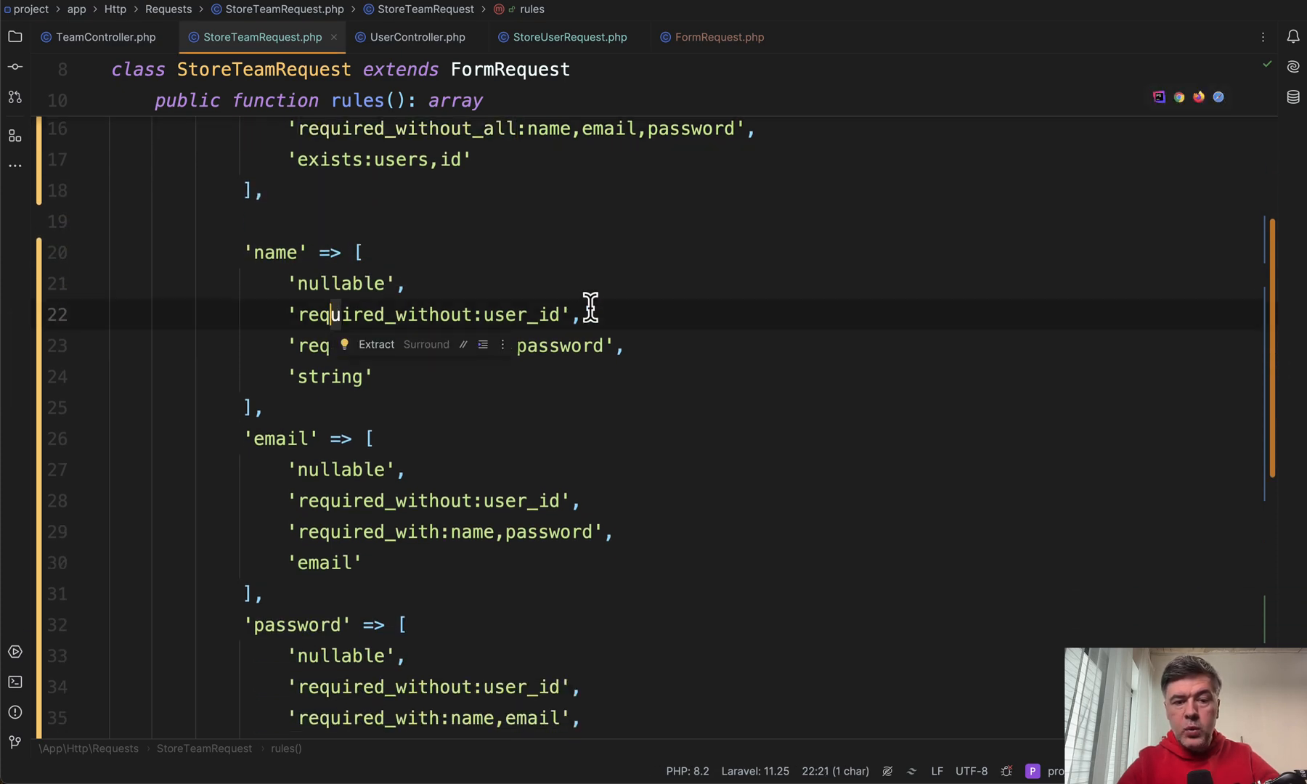
mouse_move(584, 253)
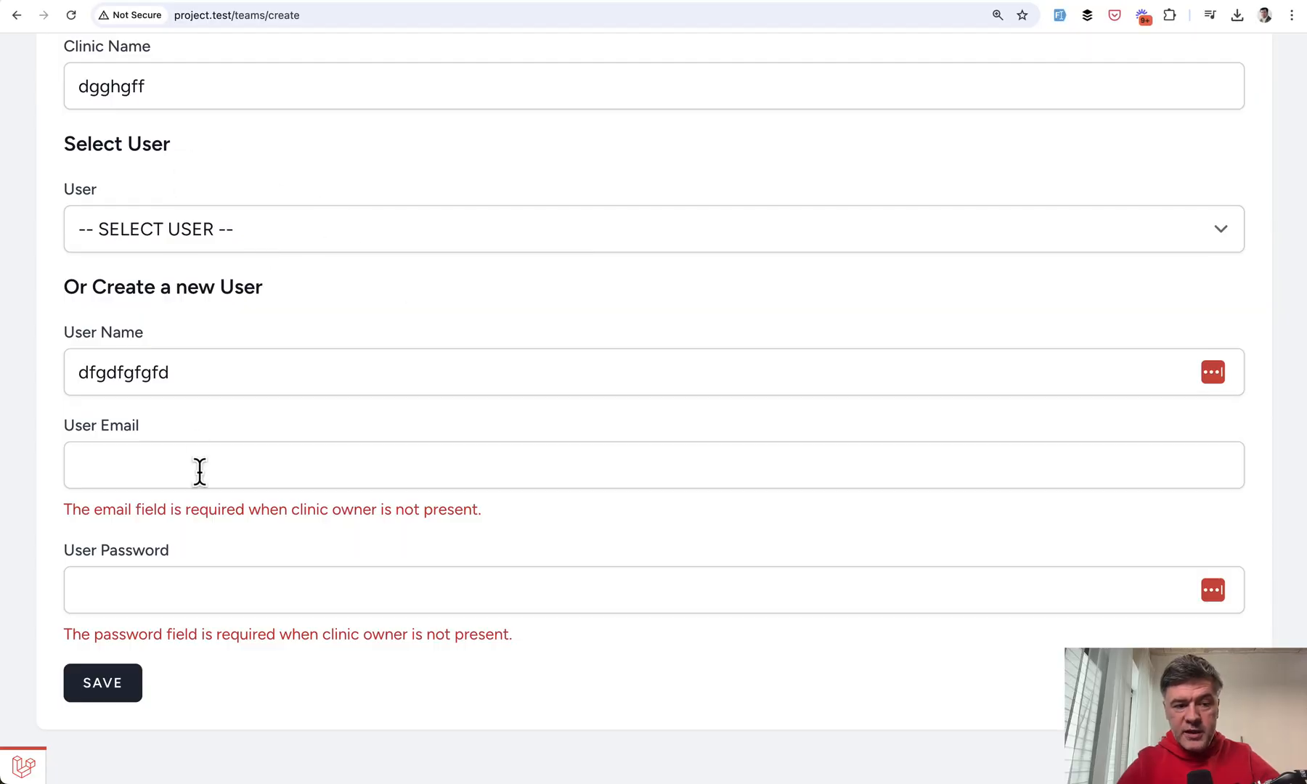
mouse_move(477, 576)
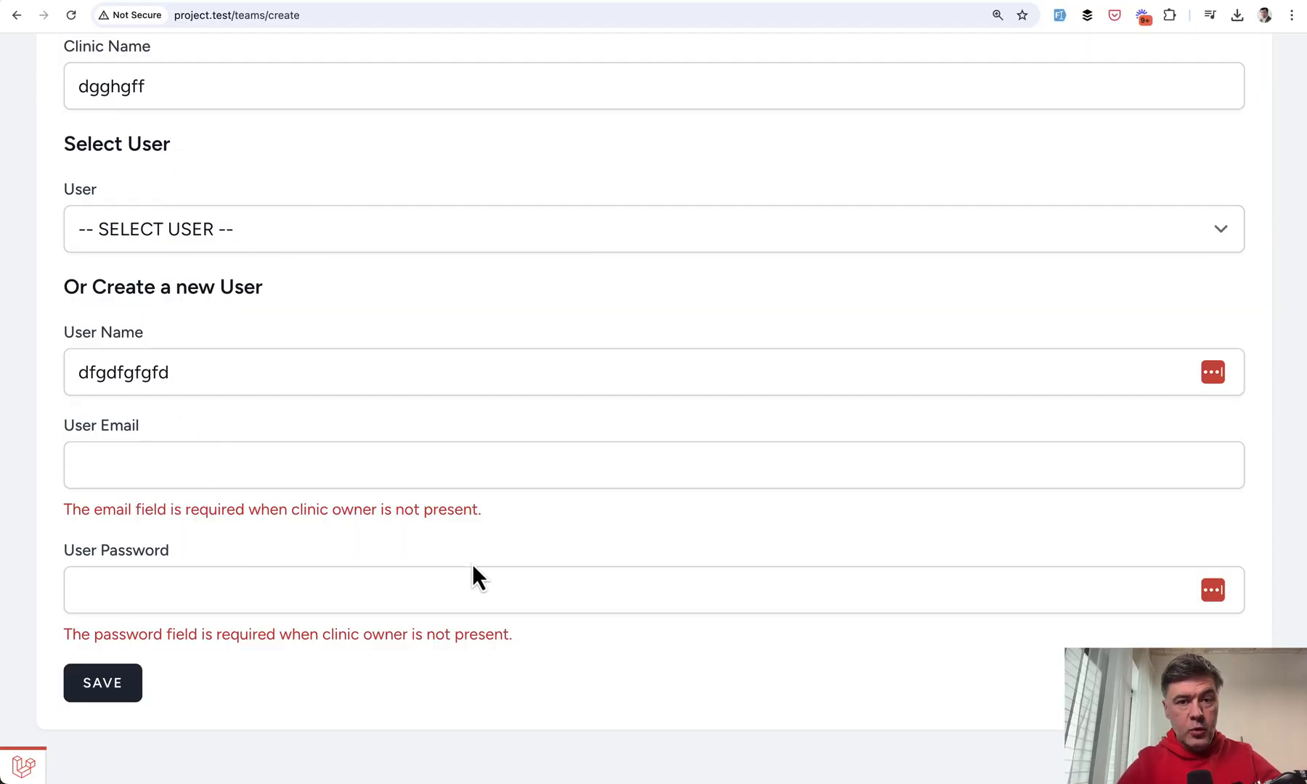
mouse_move(442, 572)
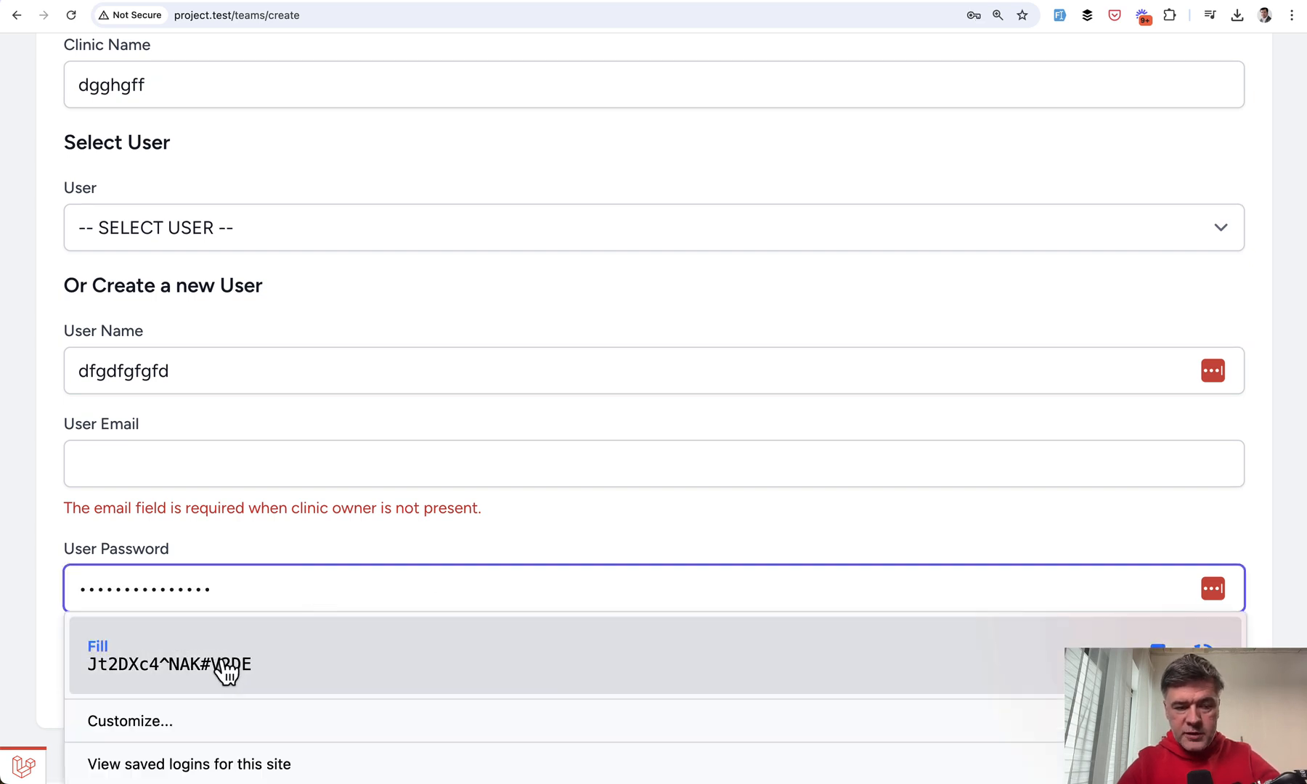
left_click(103, 683)
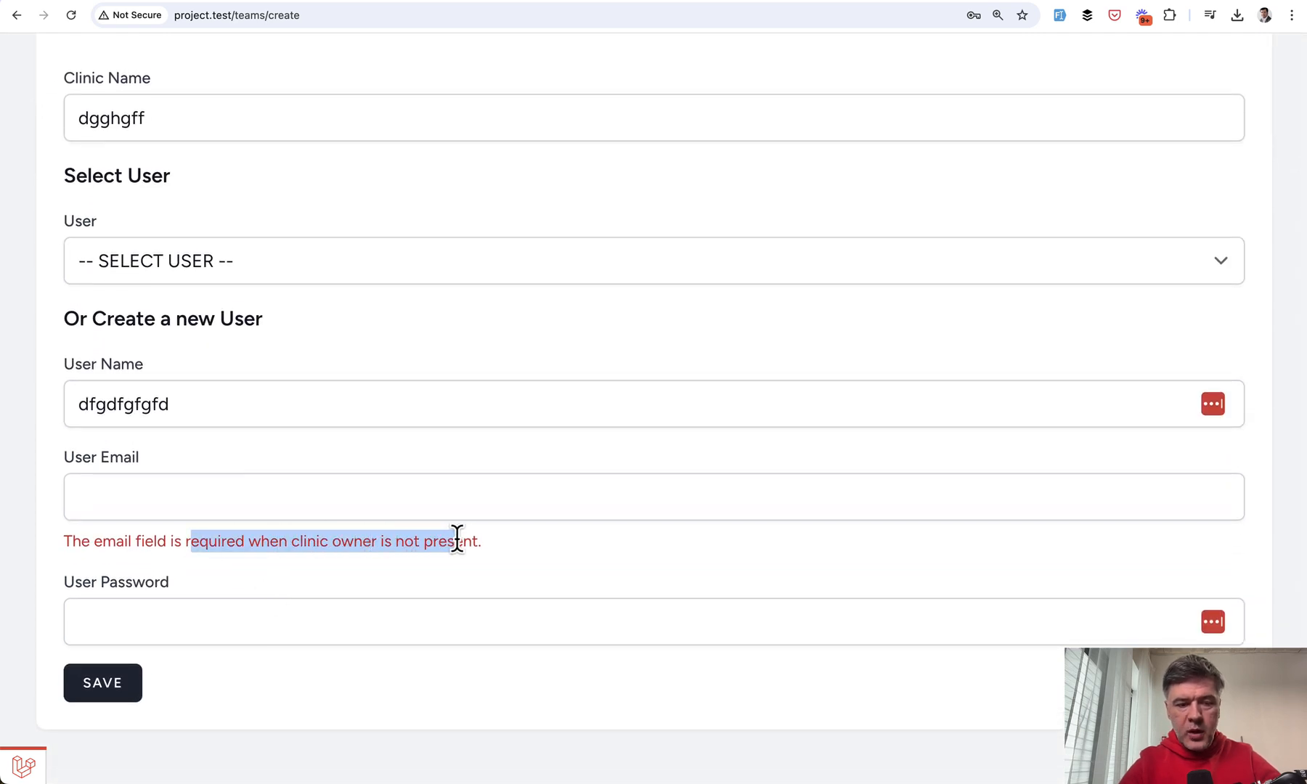
mouse_move(416, 583)
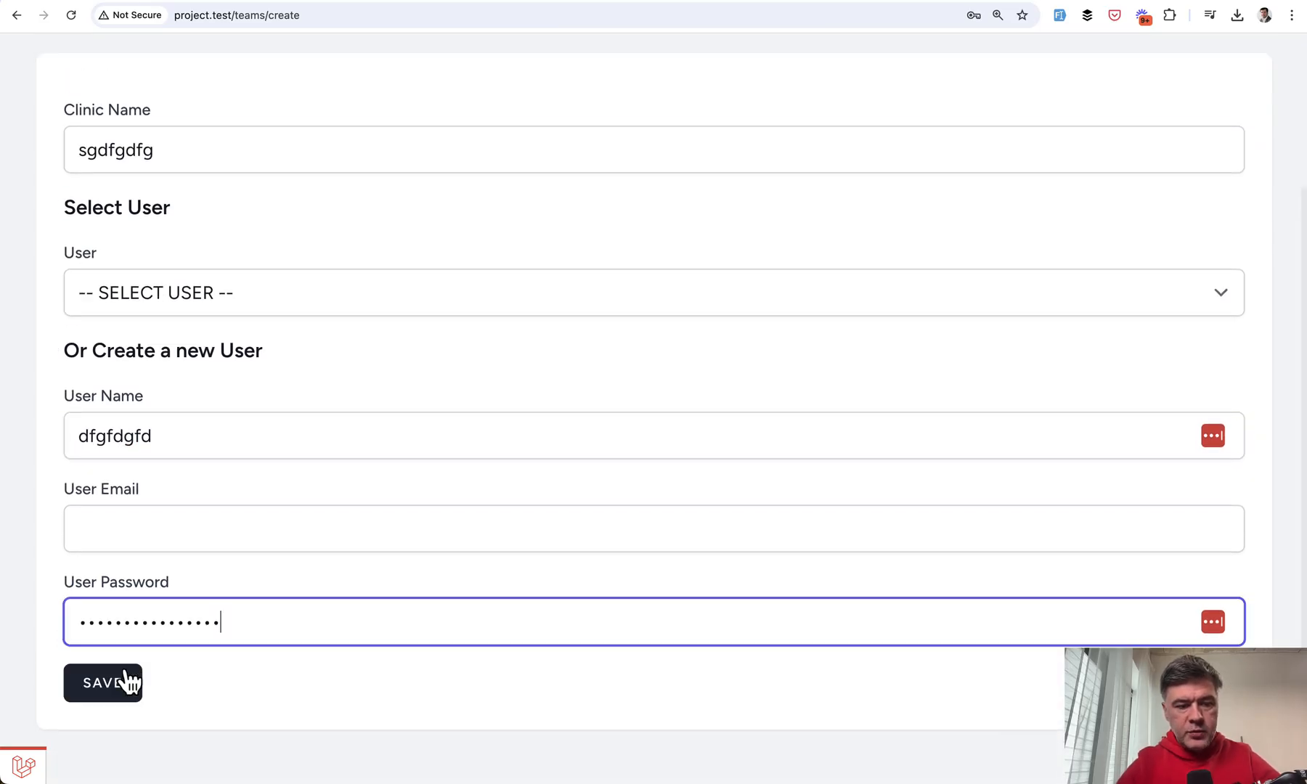
left_click(103, 683)
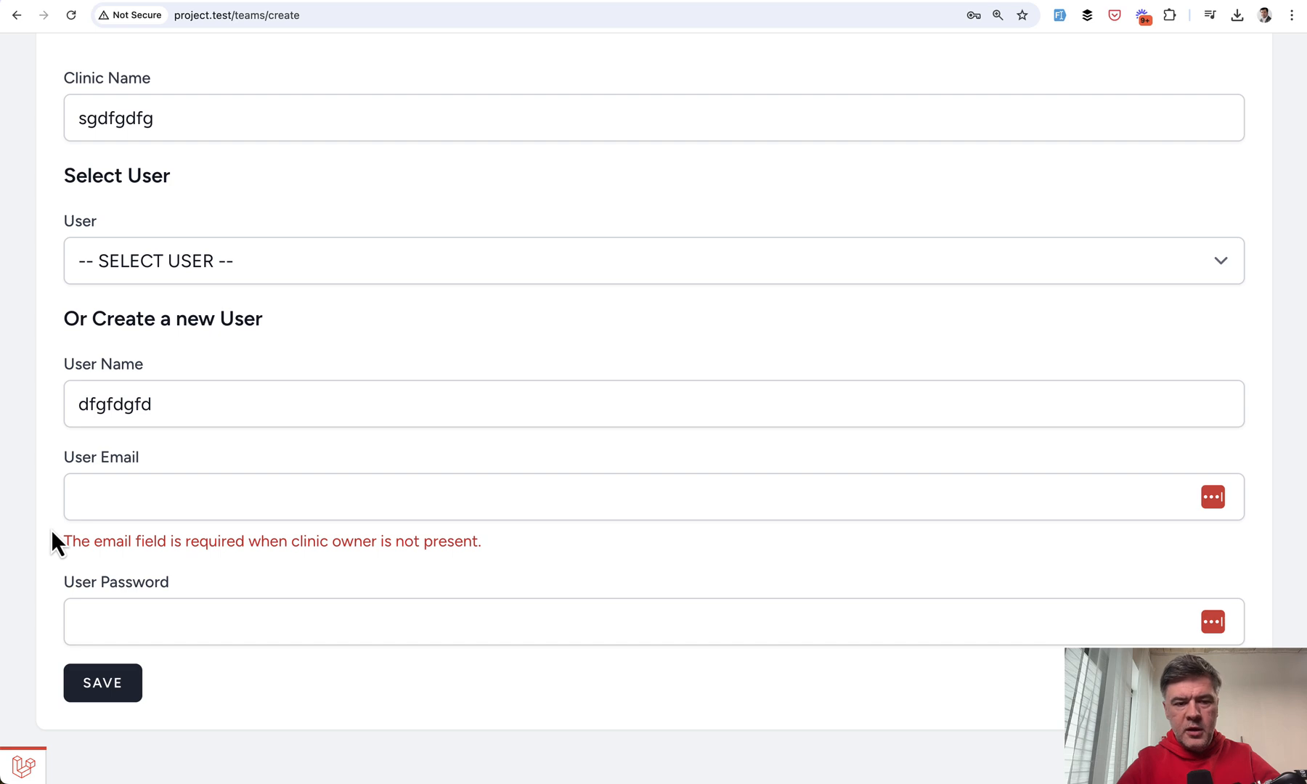
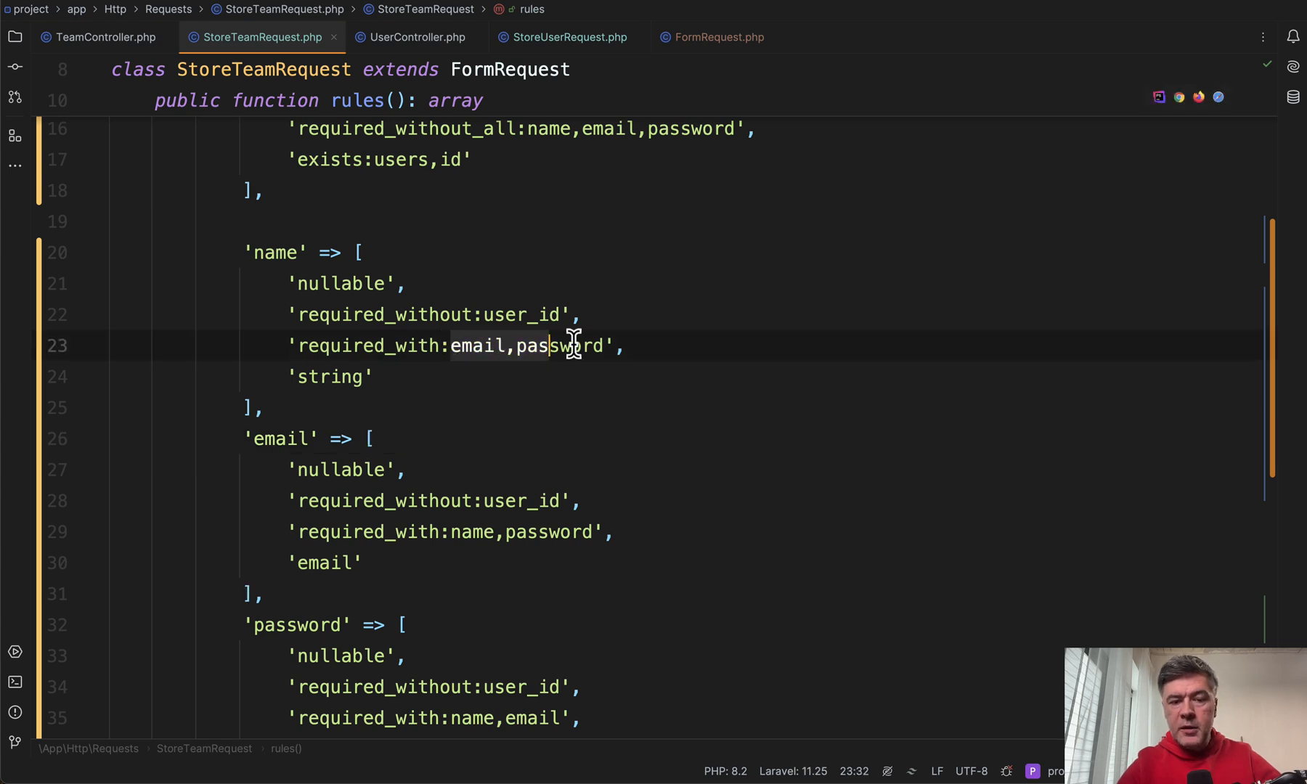
Highlight 'email,password' in the name rule's required_with, then check the form now flags only the password.
double_click(555, 346)
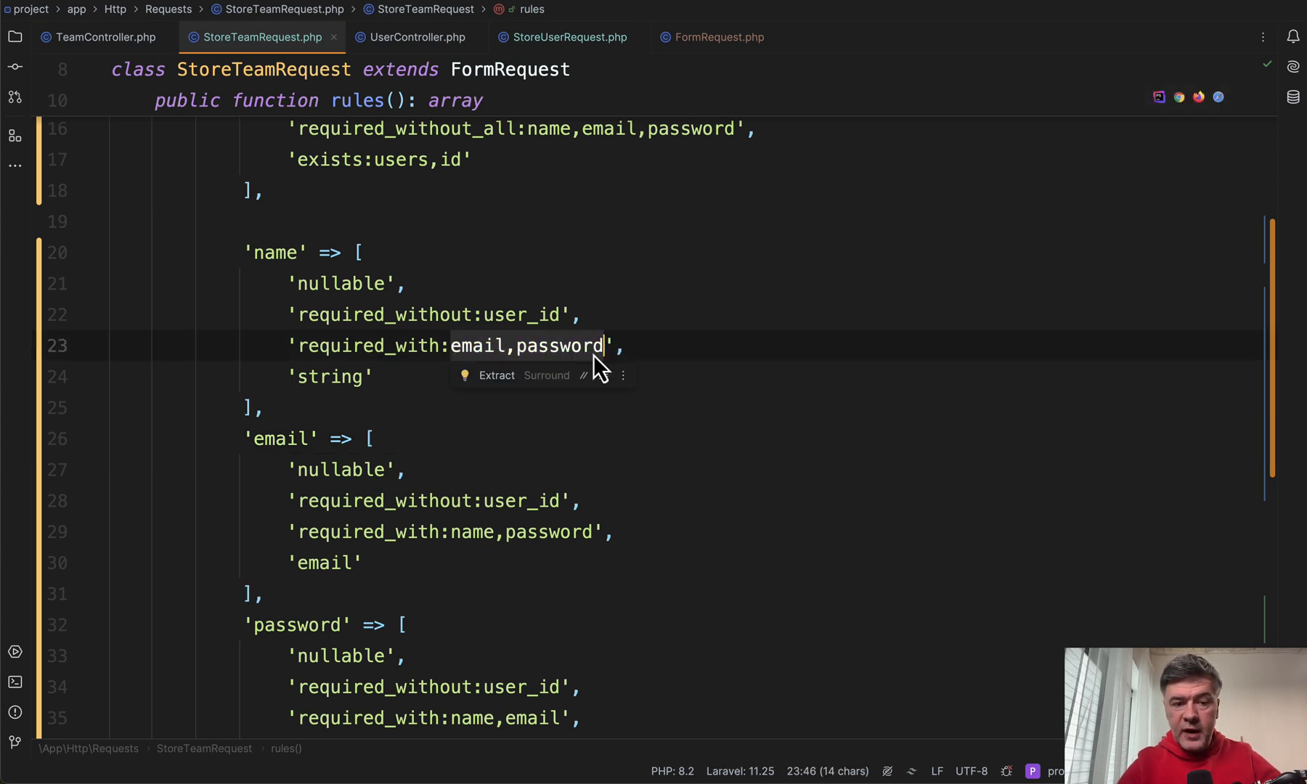
left_click(284, 253)
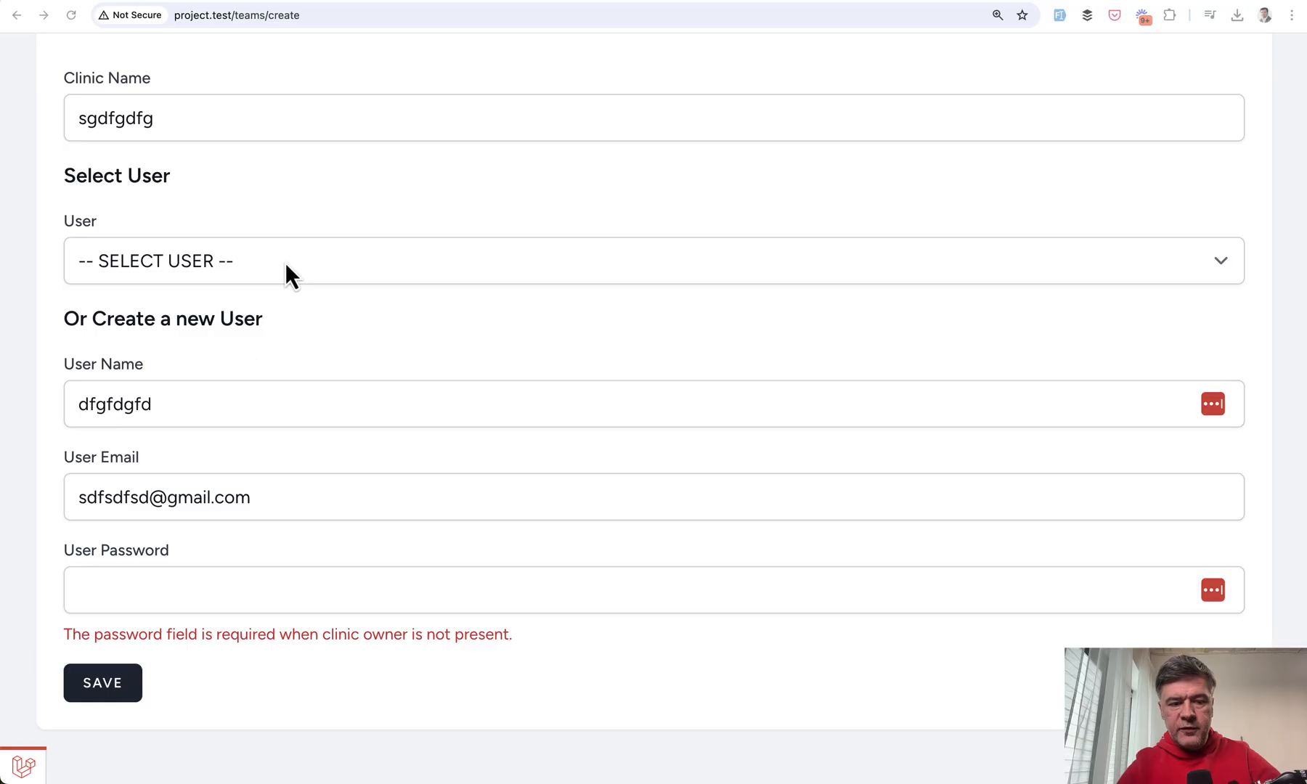
mouse_move(208, 375)
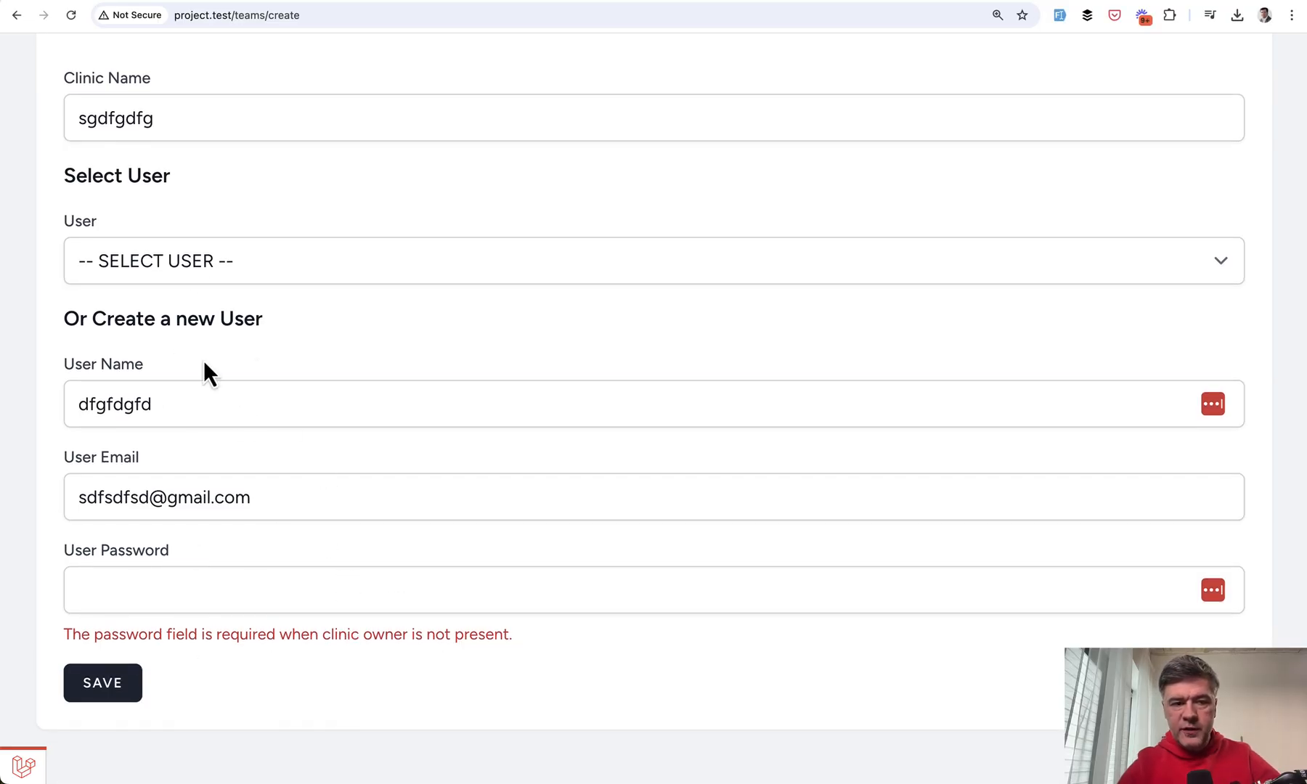